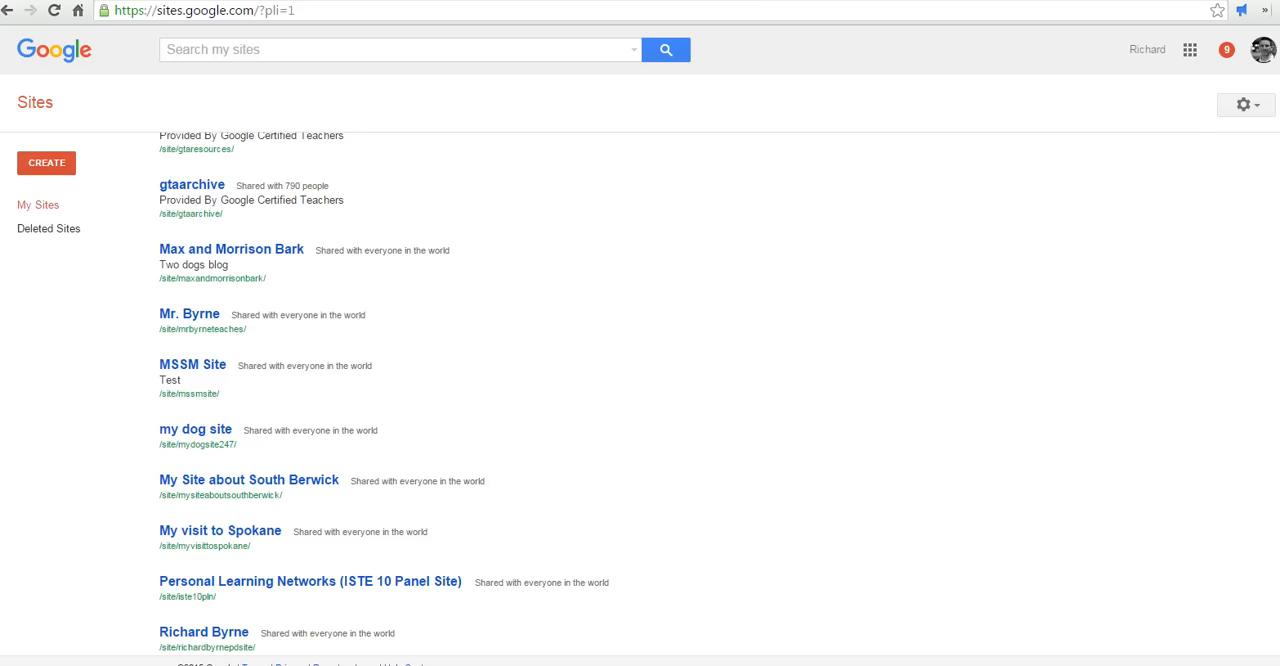
- Open the Max and Morrison Bark site from the My Sites list
click(231, 248)
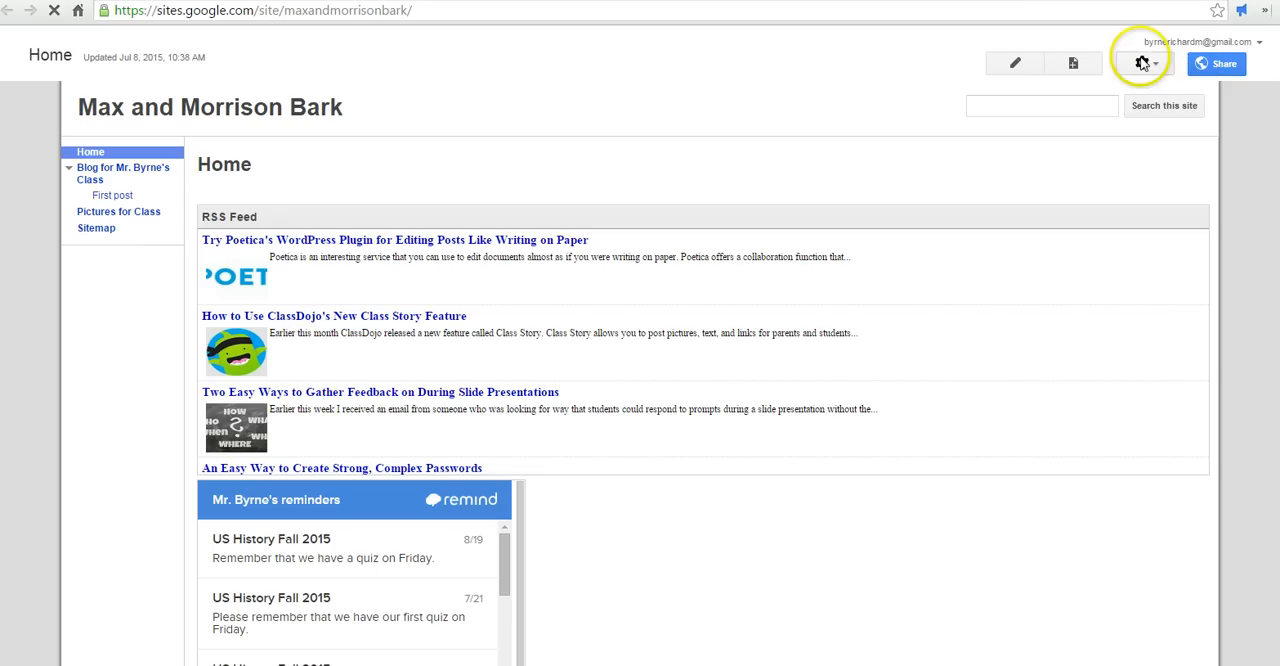
- Choose Edit site layout from the gear menu
click(1142, 63)
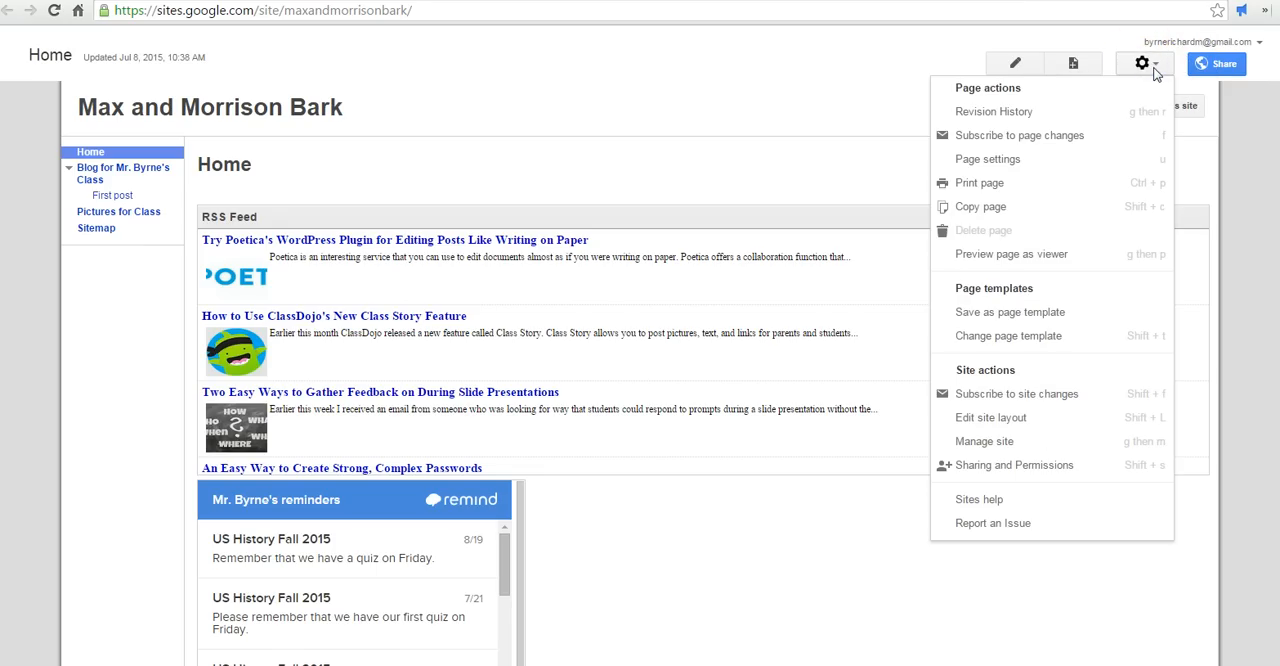
mouse_move(1058, 417)
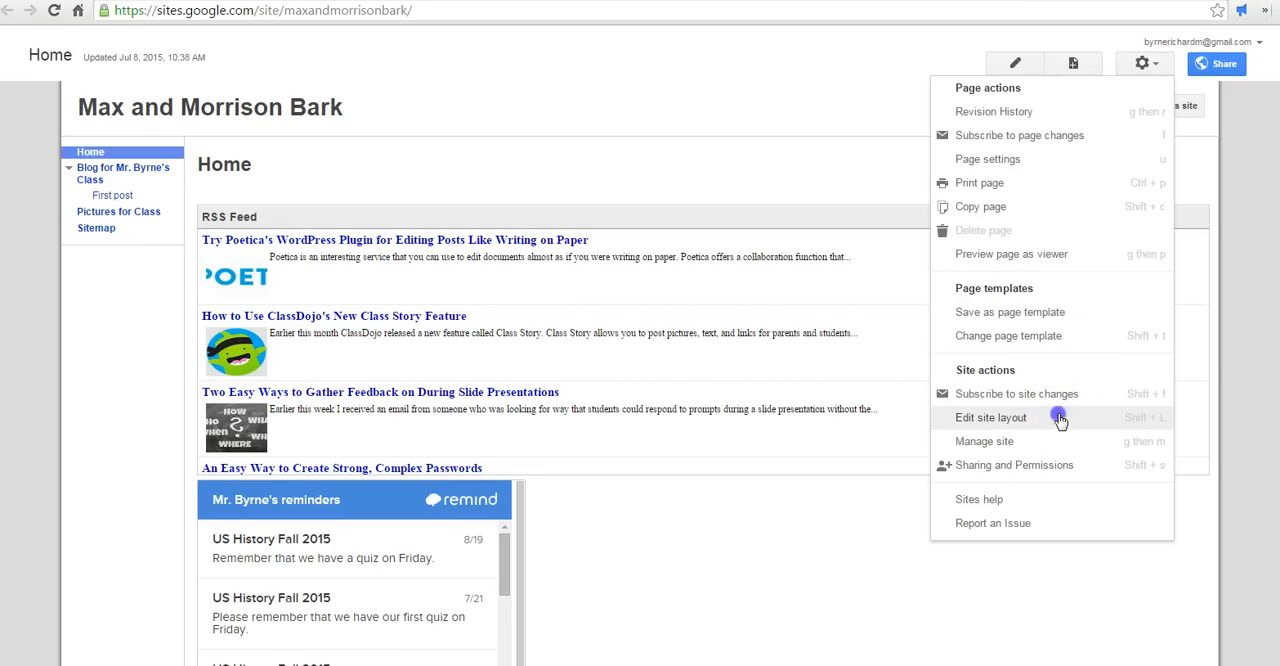
click(990, 417)
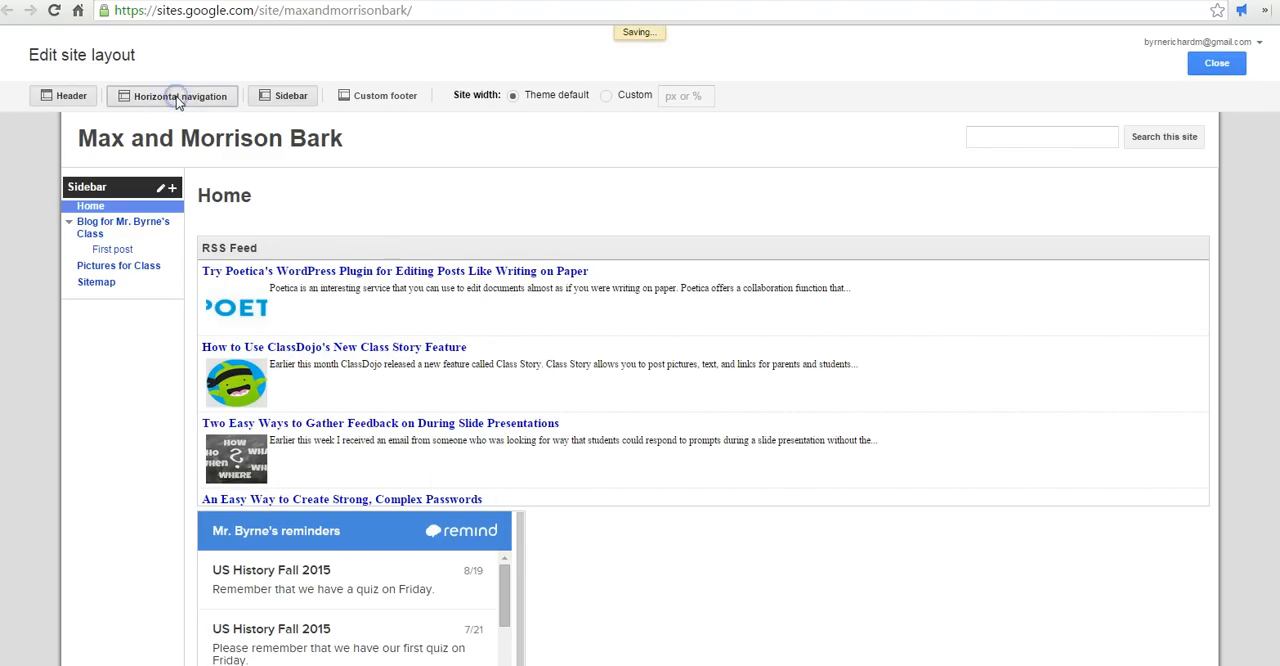
- Toggle horizontal navigation off, keep the sidebar, and scroll down to the footer
click(180, 95)
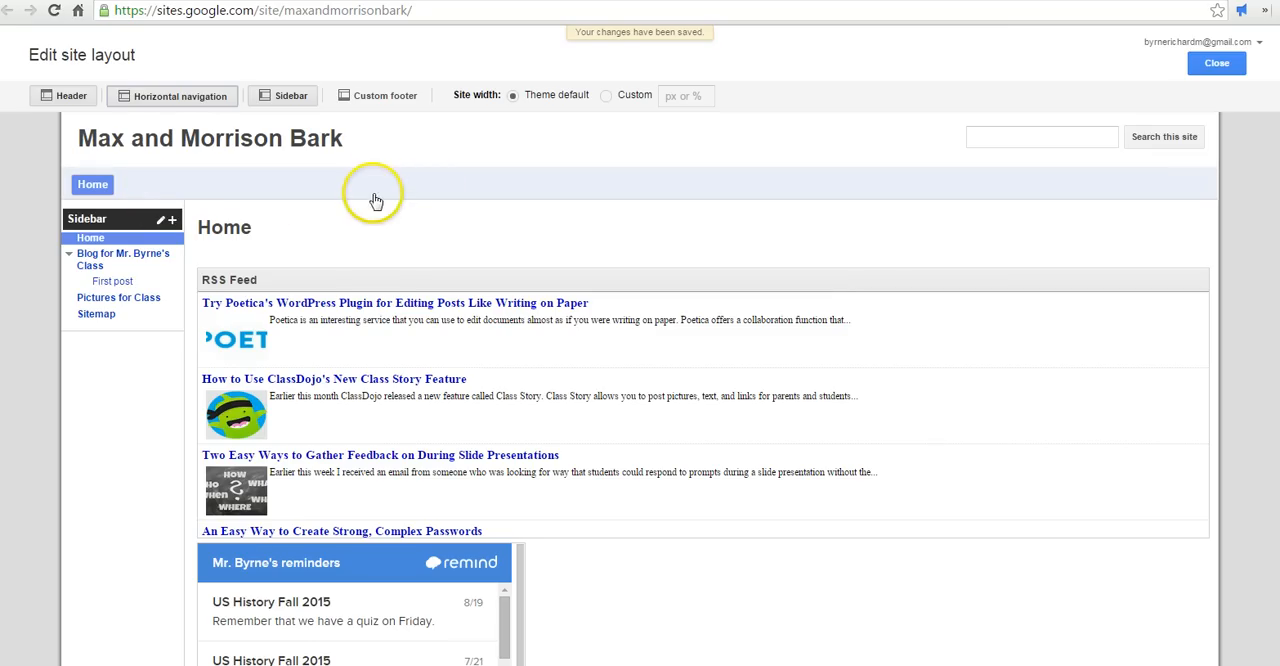
mouse_move(155, 92)
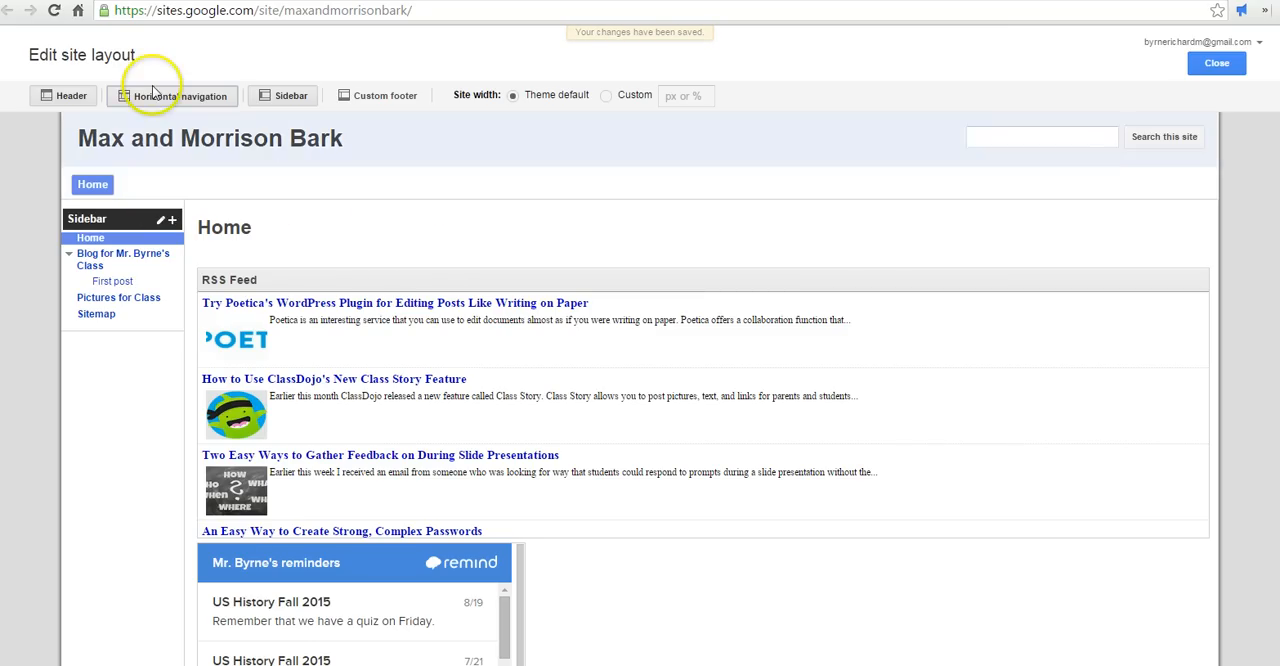
click(172, 95)
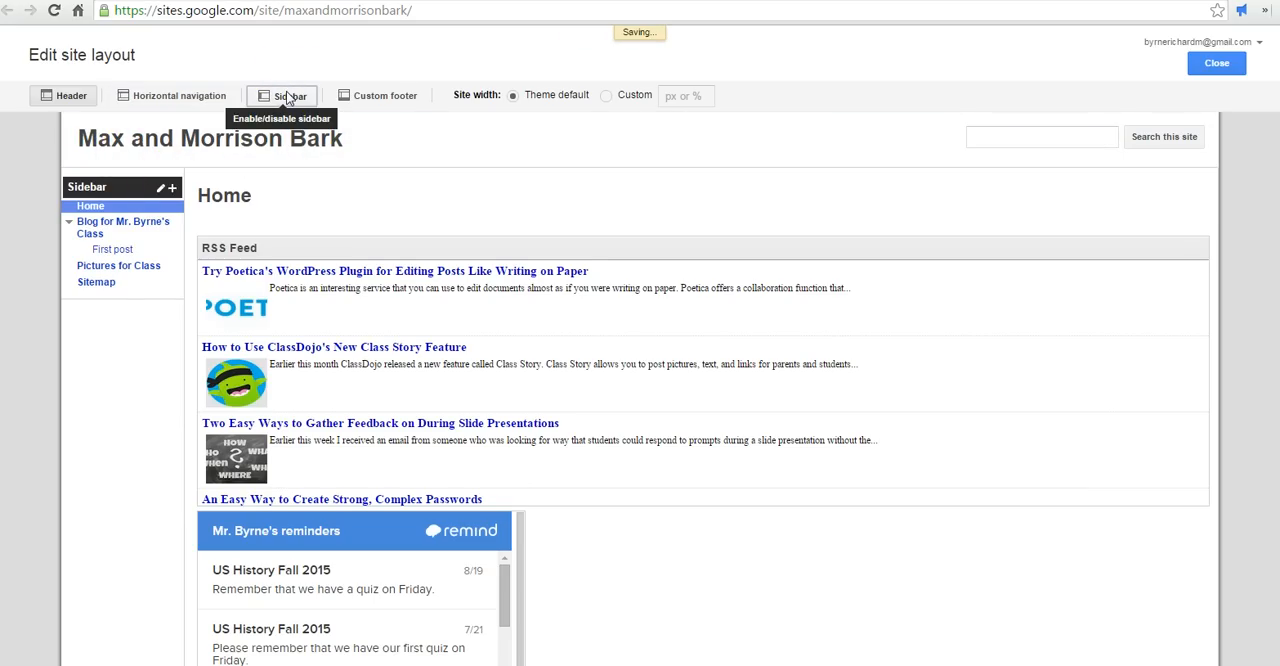
click(282, 95)
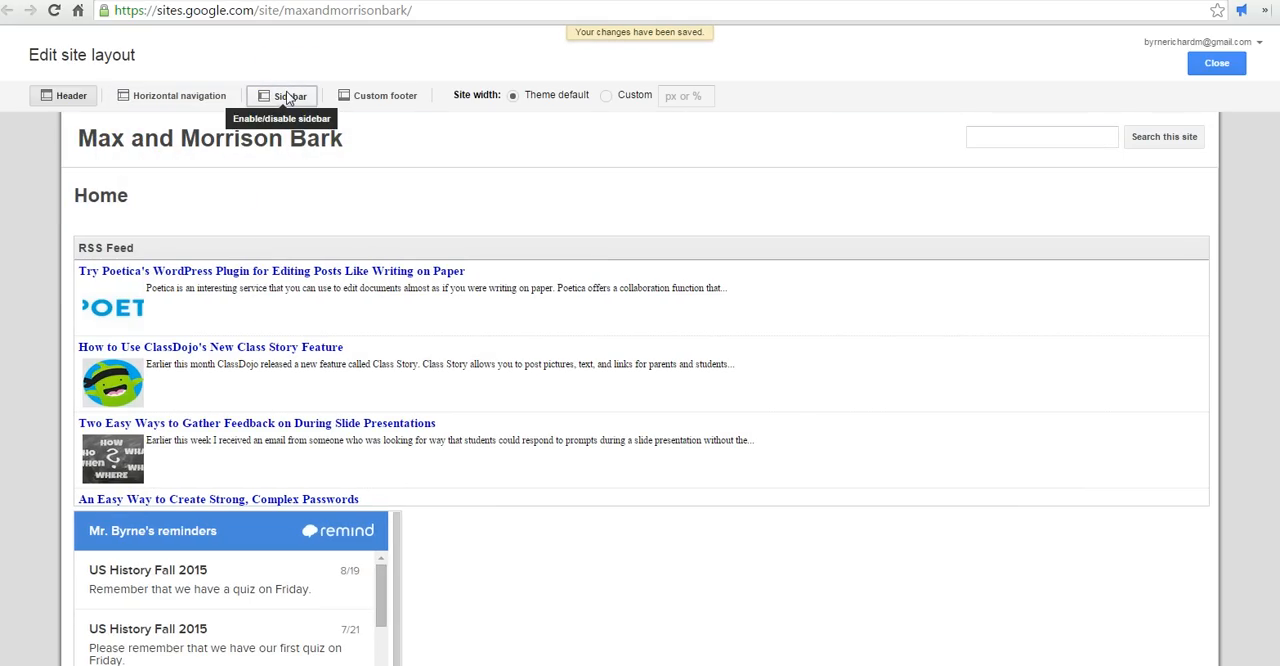
click(282, 95)
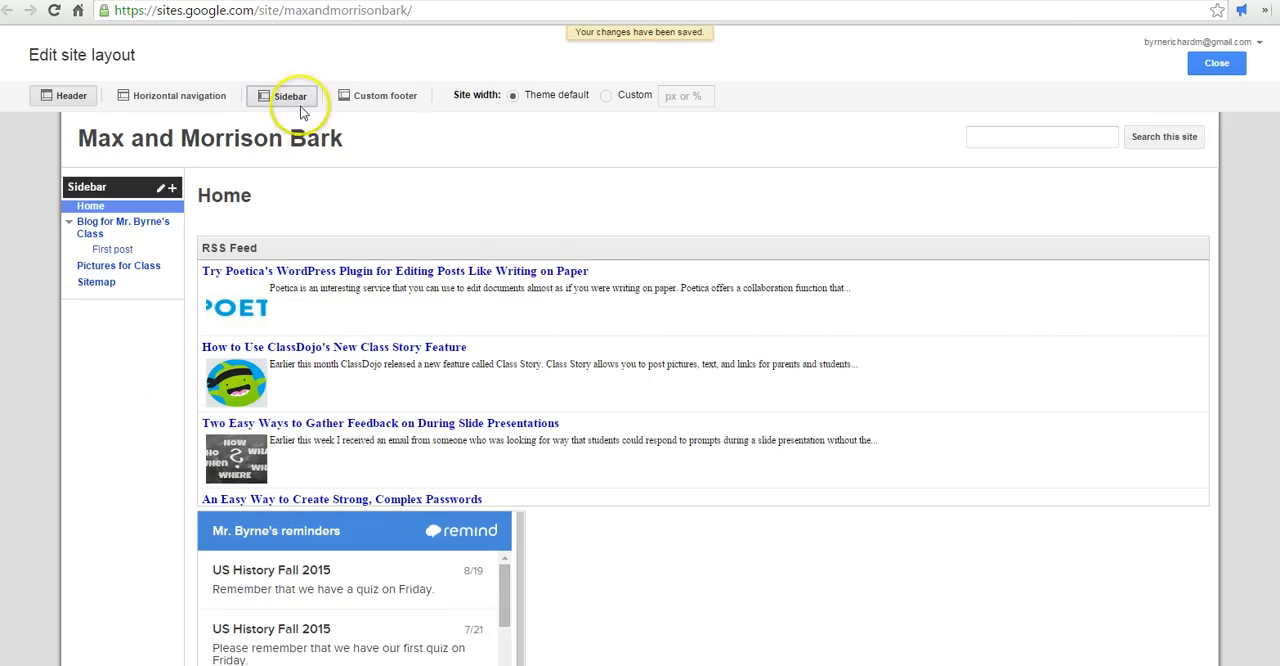
scroll(down, 3)
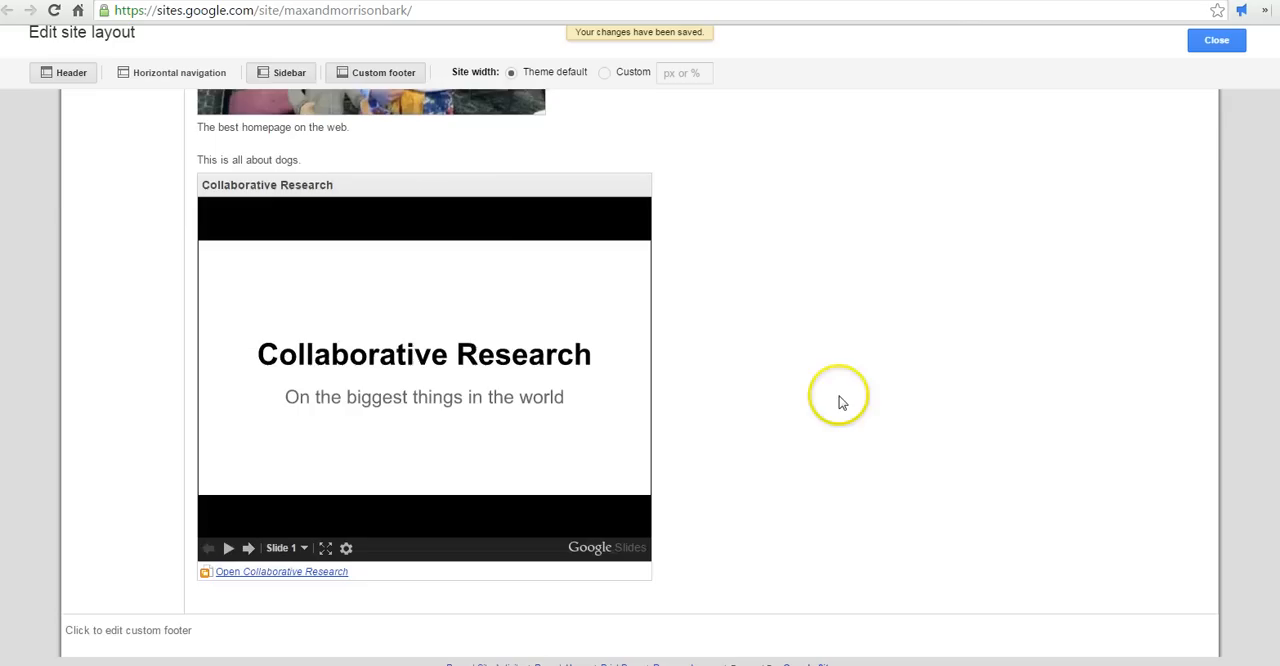
mouse_move(163, 635)
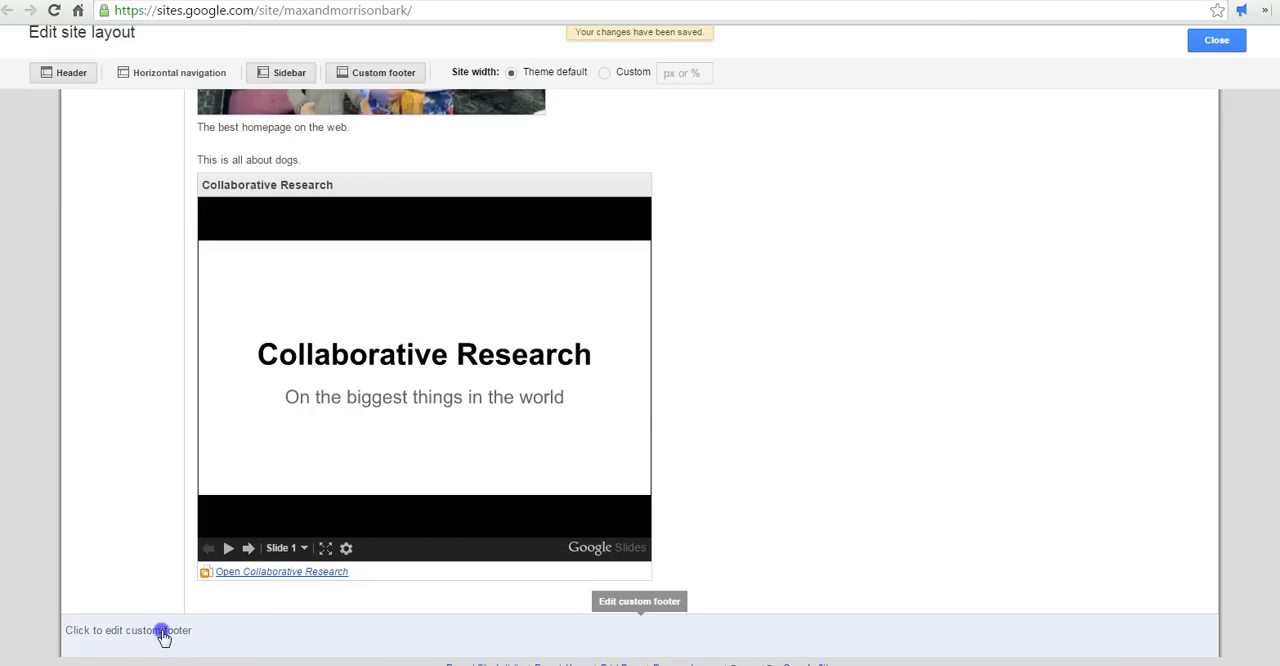
- Set the custom footer text to 'This is a sample website.'
click(128, 630)
text(T)
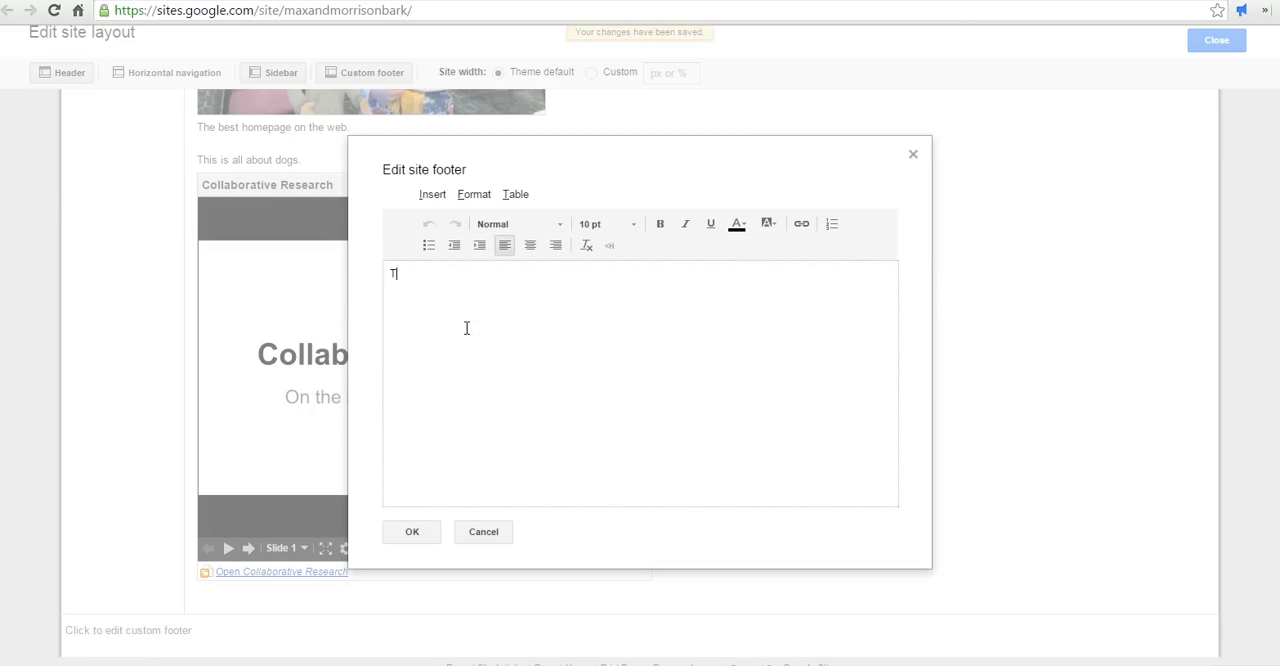
text(his is a)
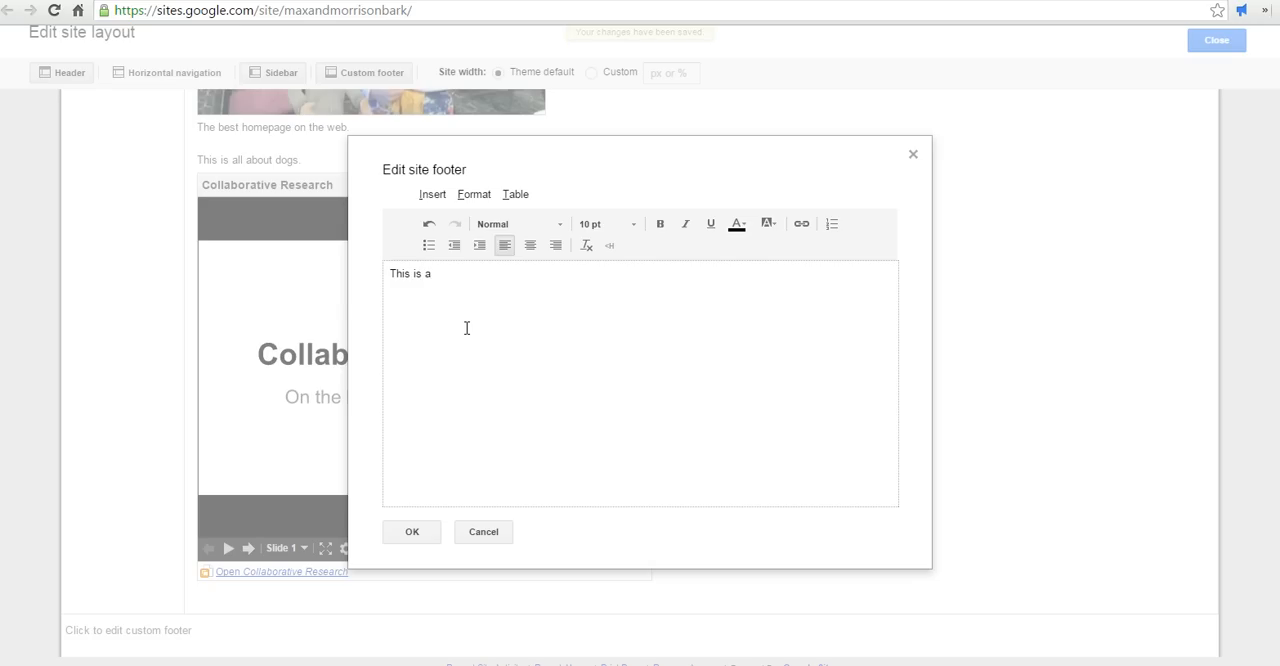
text(sample website.)
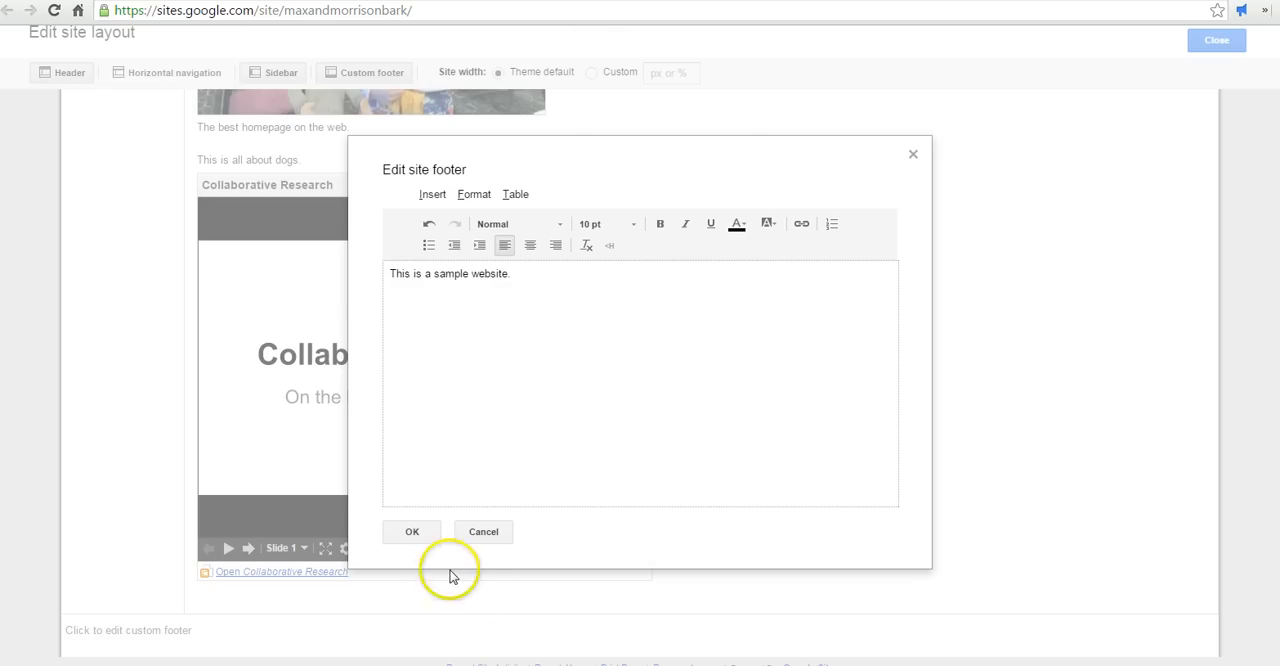
click(411, 531)
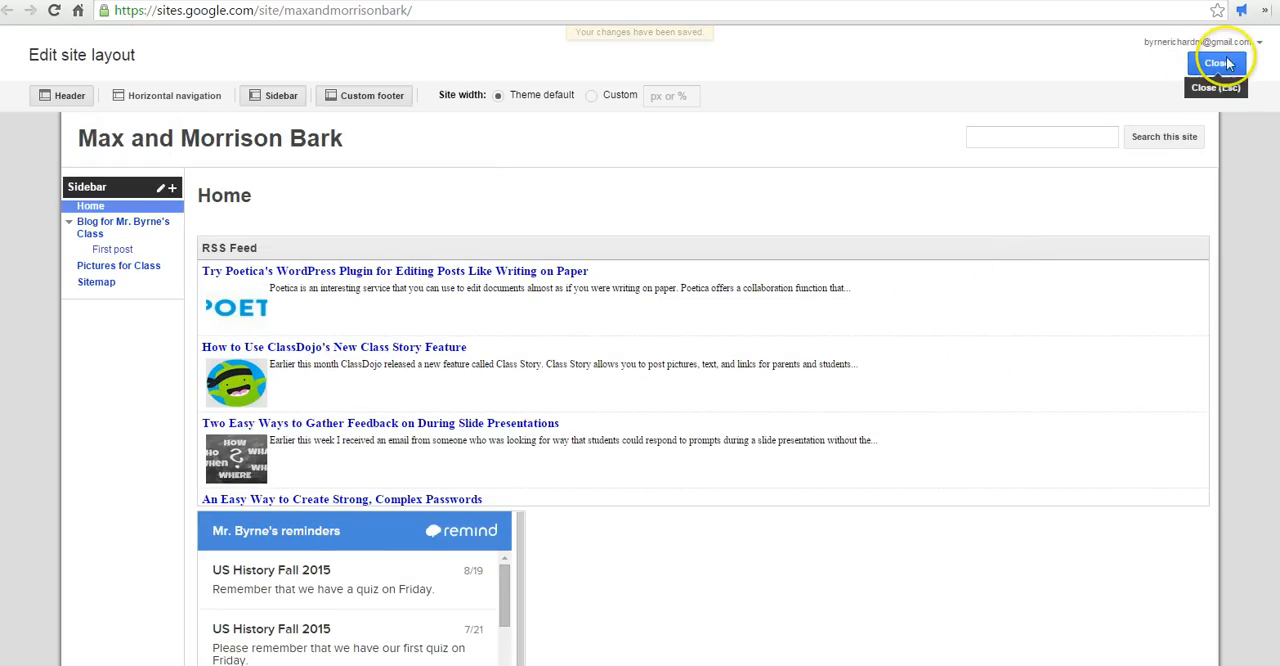
- Close the layout editor and choose Manage site from the gear menu
click(1216, 63)
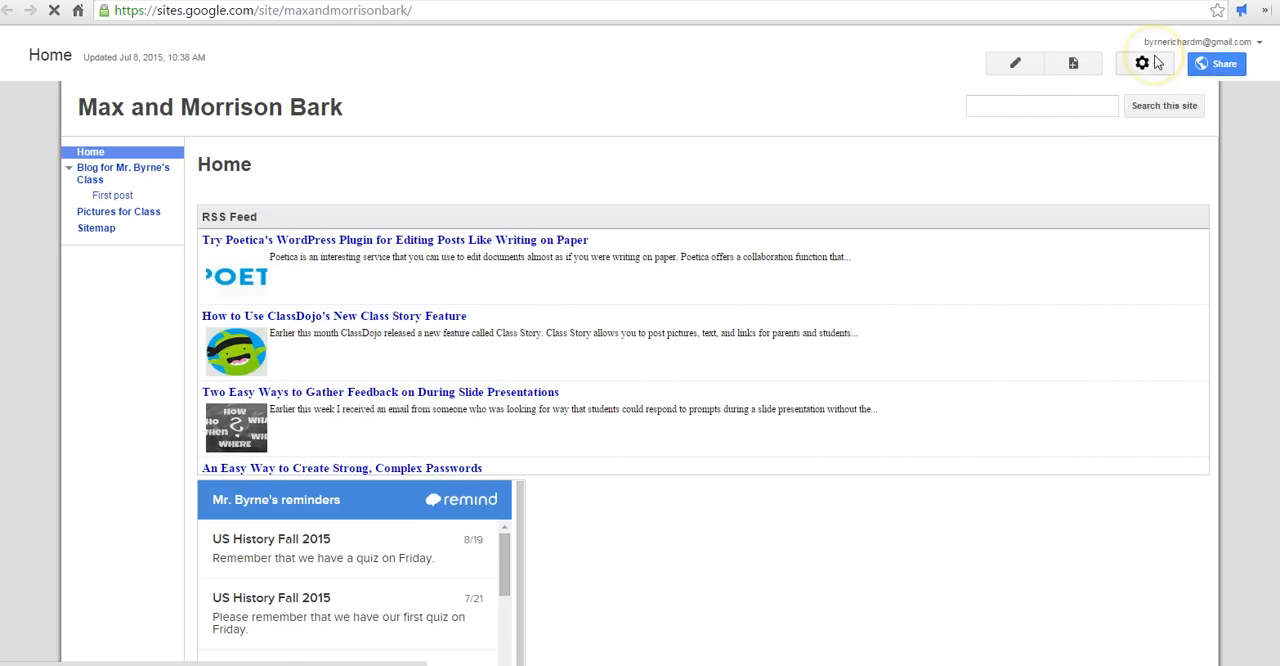
click(1141, 63)
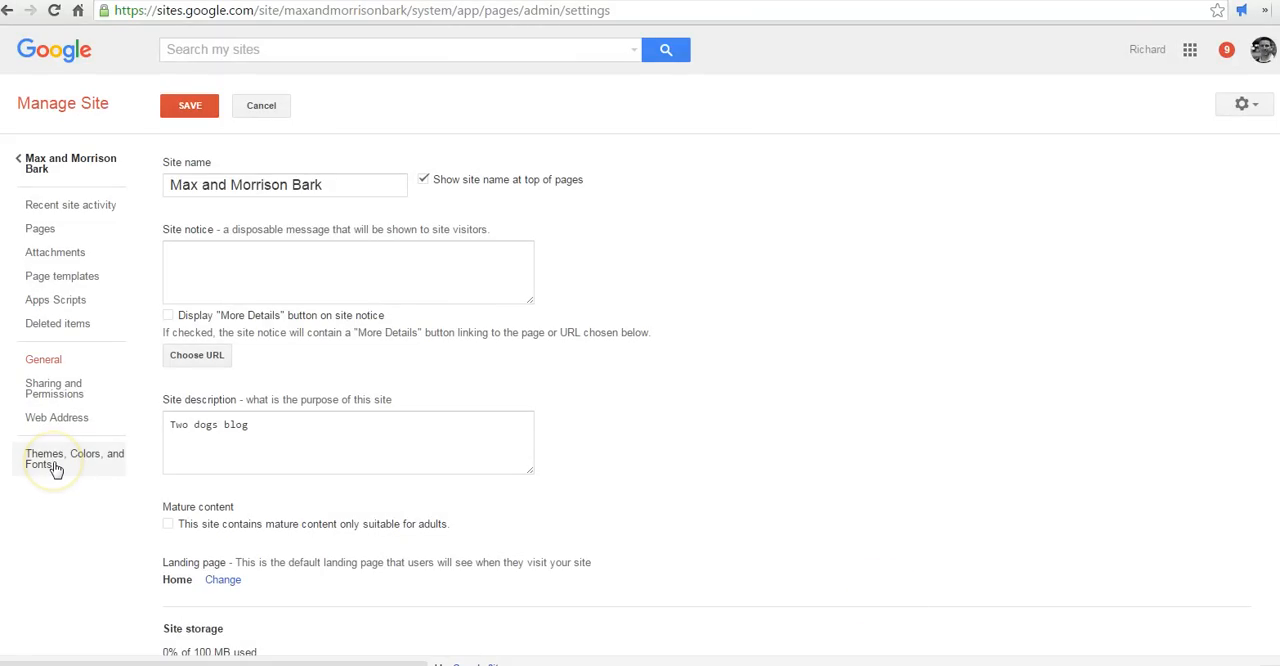
- In Themes, Colors, and Fonts, set the entire page background color to custom green
click(55, 459)
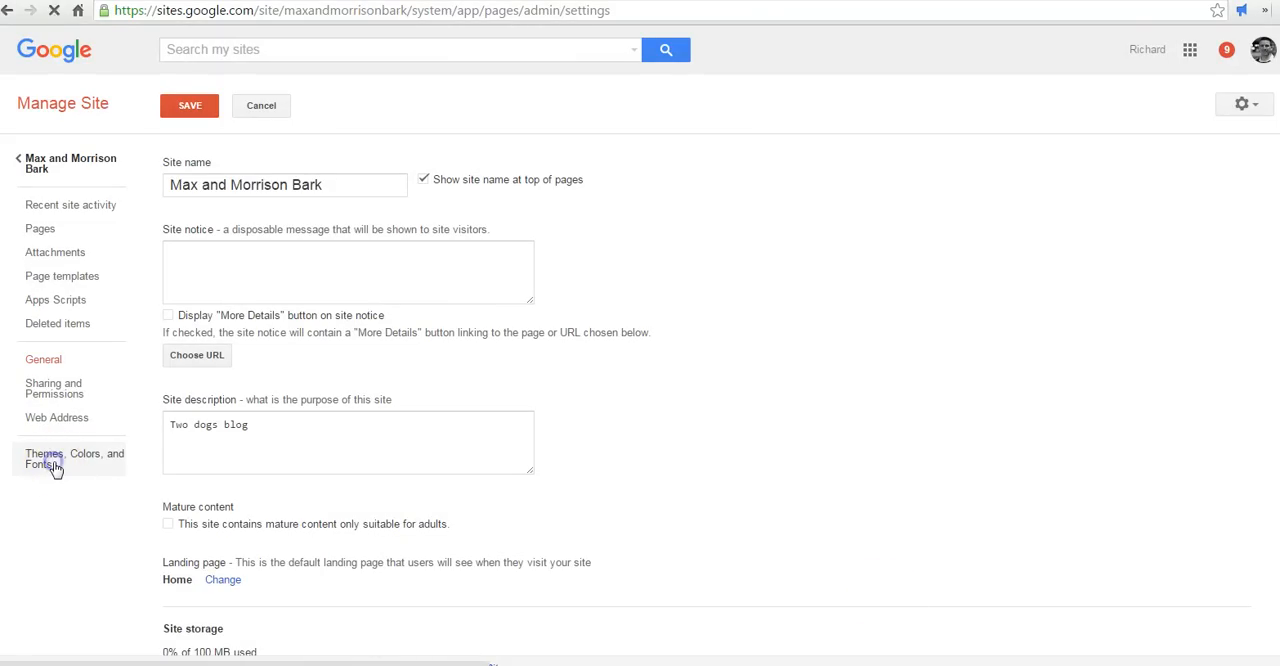
click(73, 458)
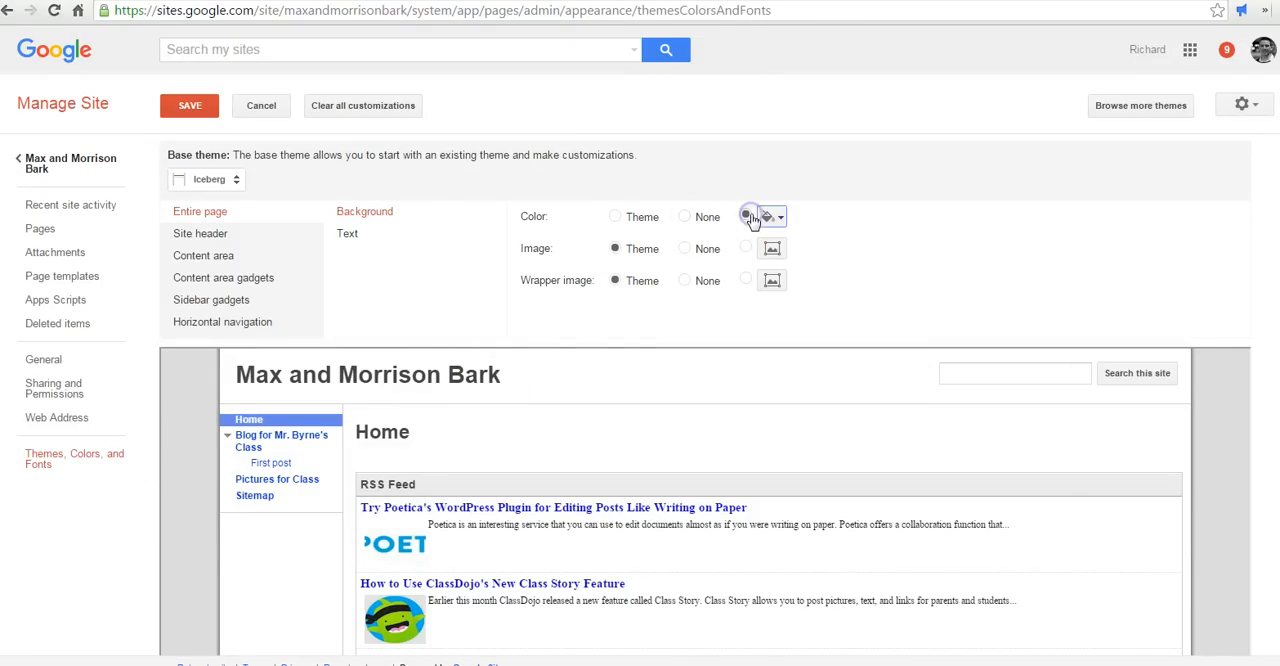
click(765, 216)
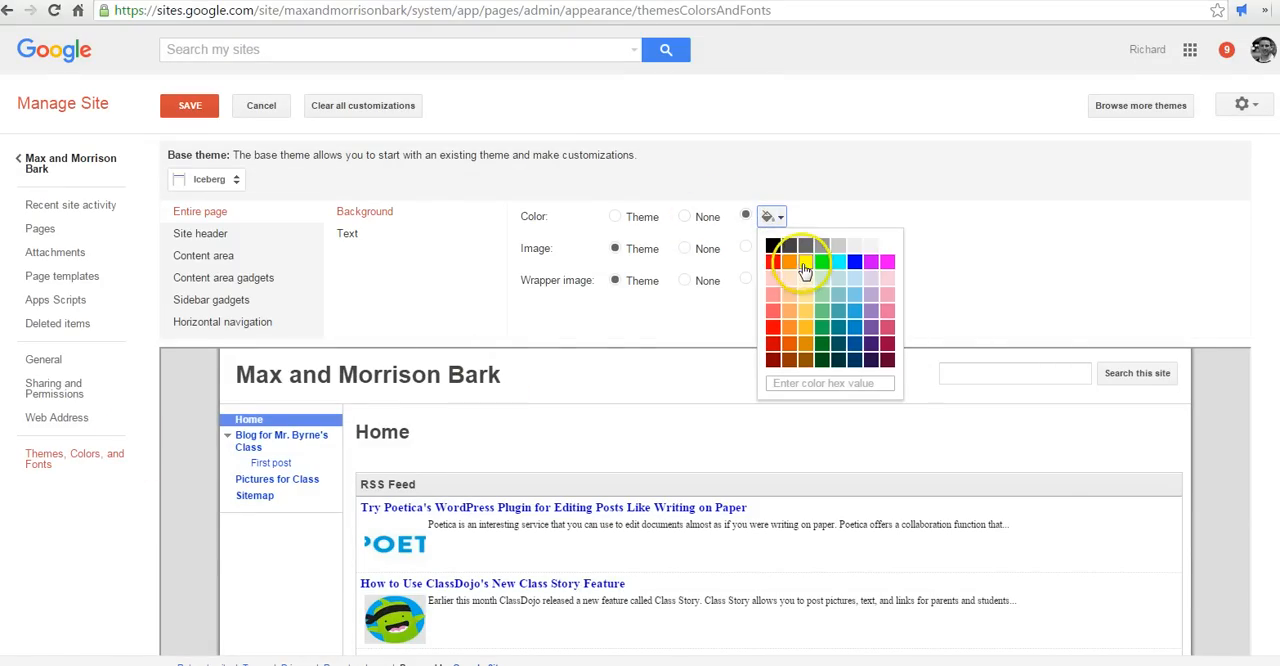
click(805, 268)
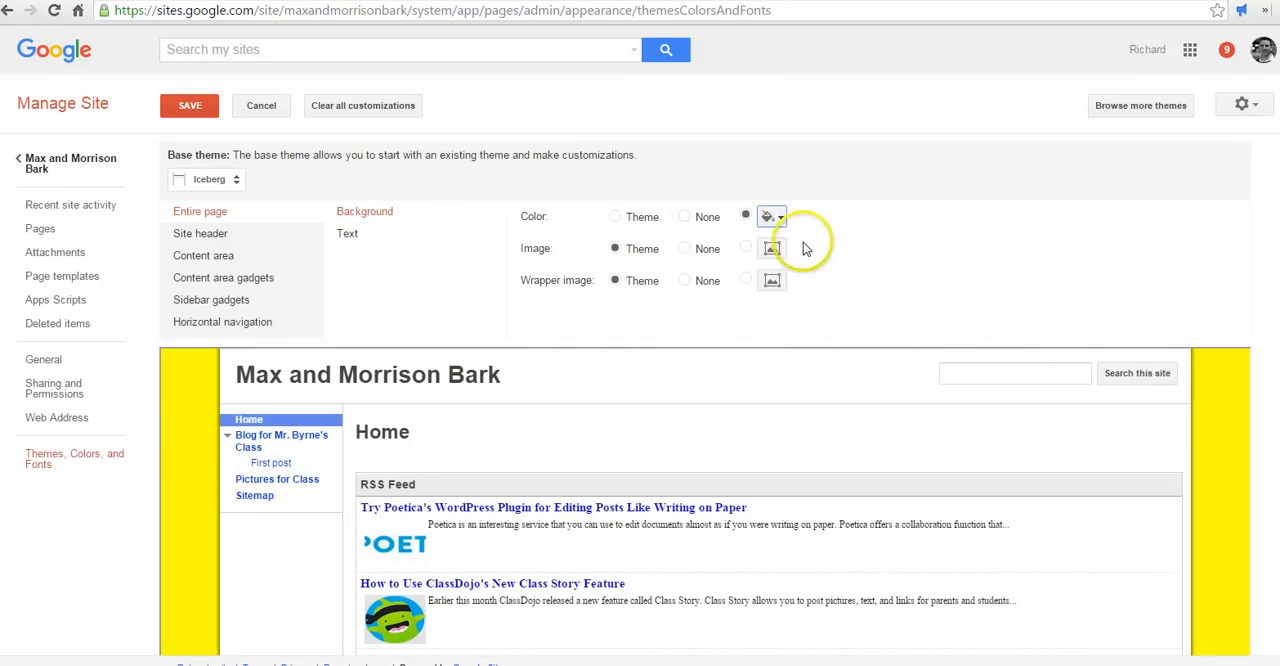
click(771, 216)
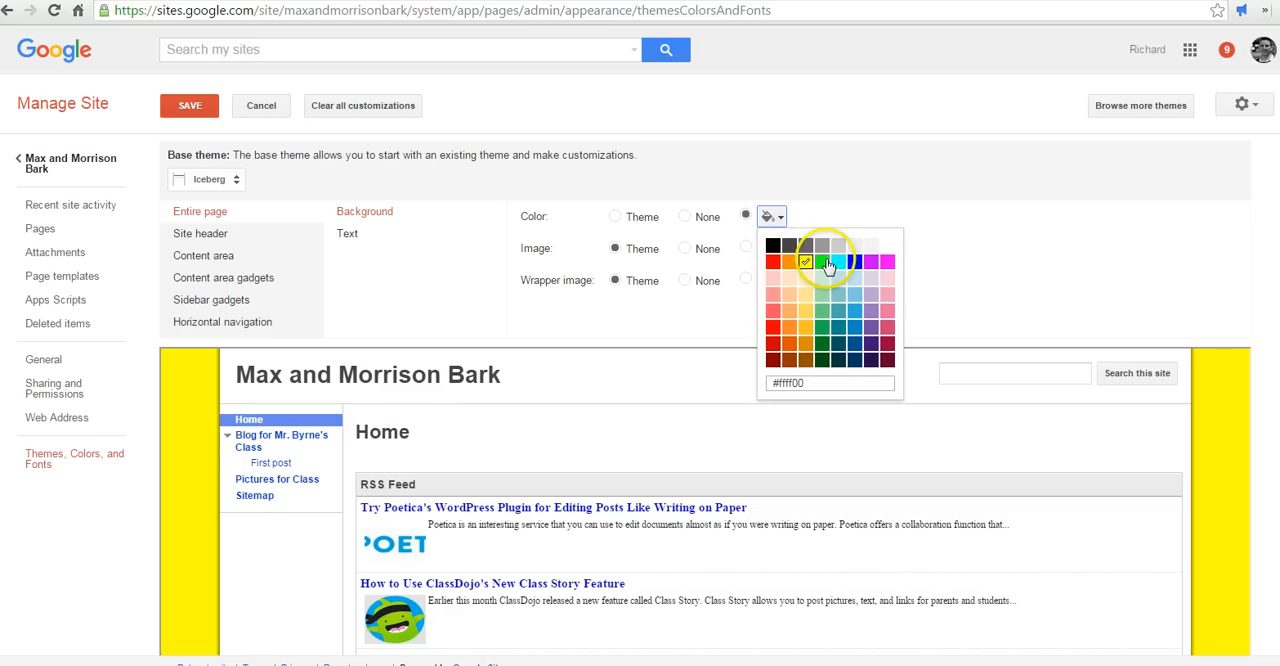
click(829, 262)
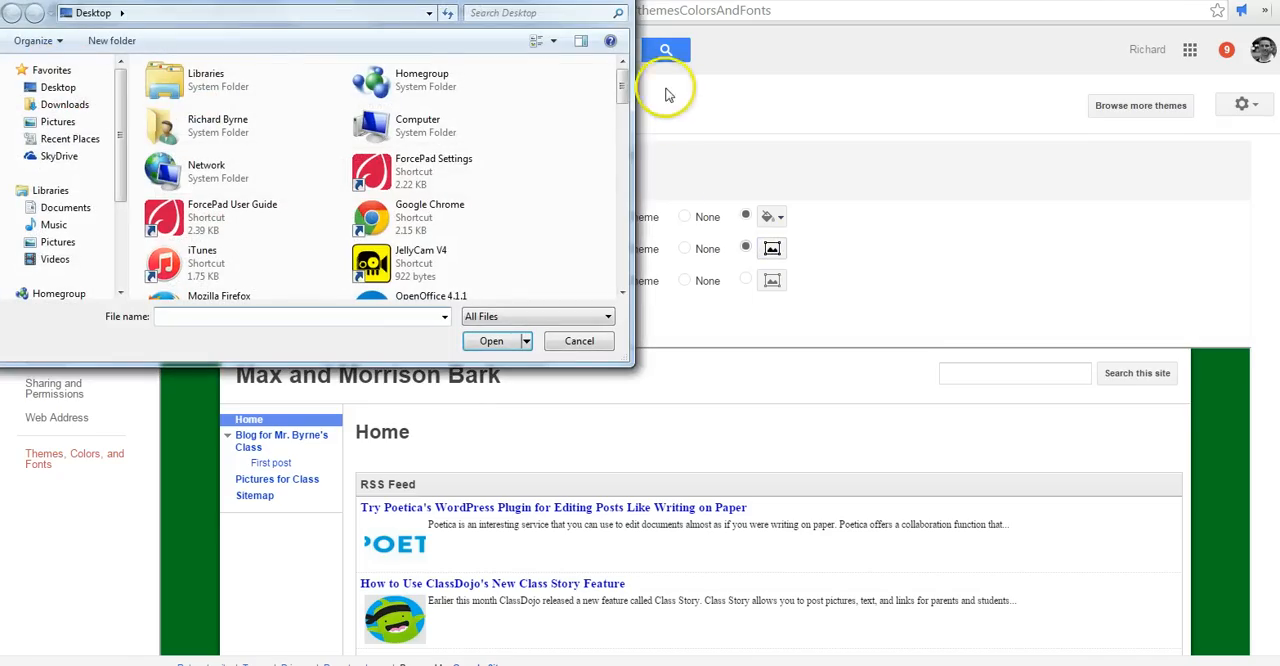
- Scroll the Desktop files and cancel the background image picker
scroll(down, 3)
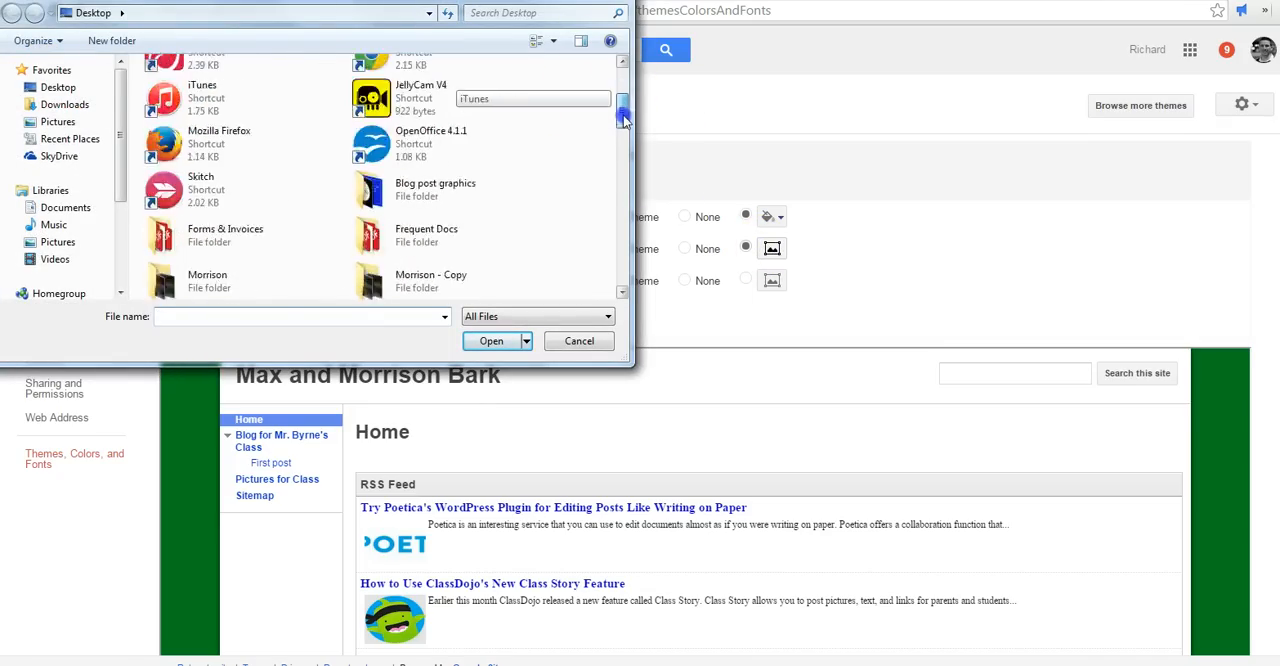
scroll(down, 3)
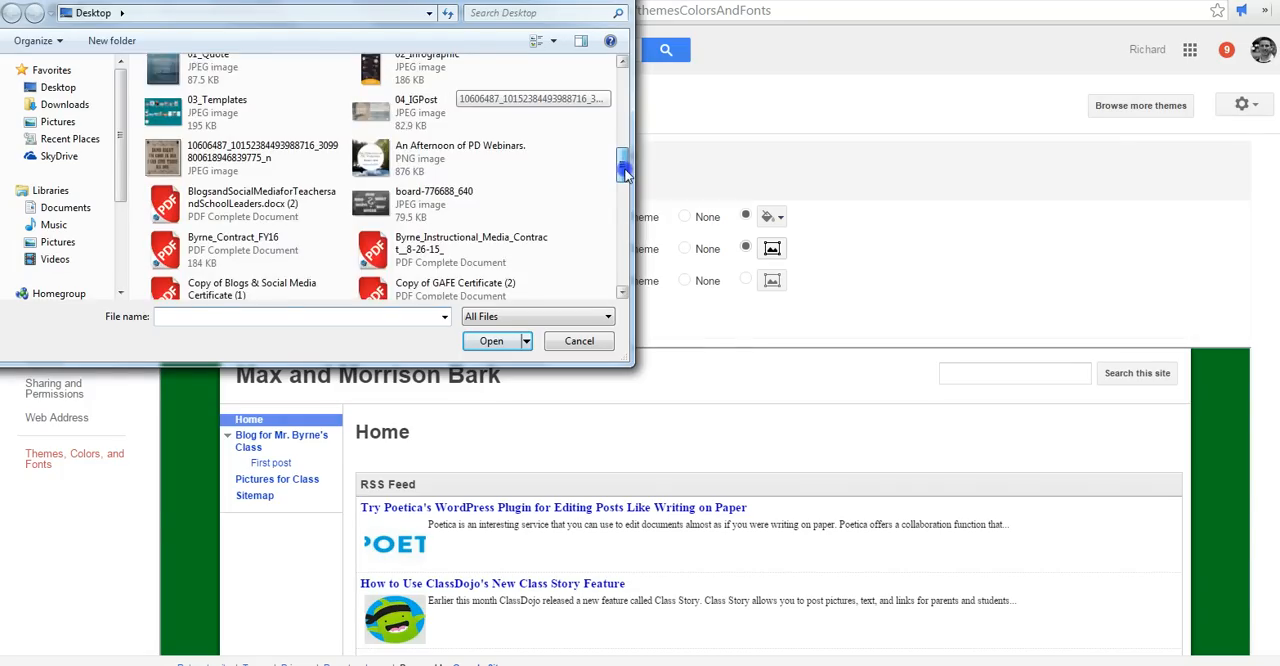
scroll(down, 3)
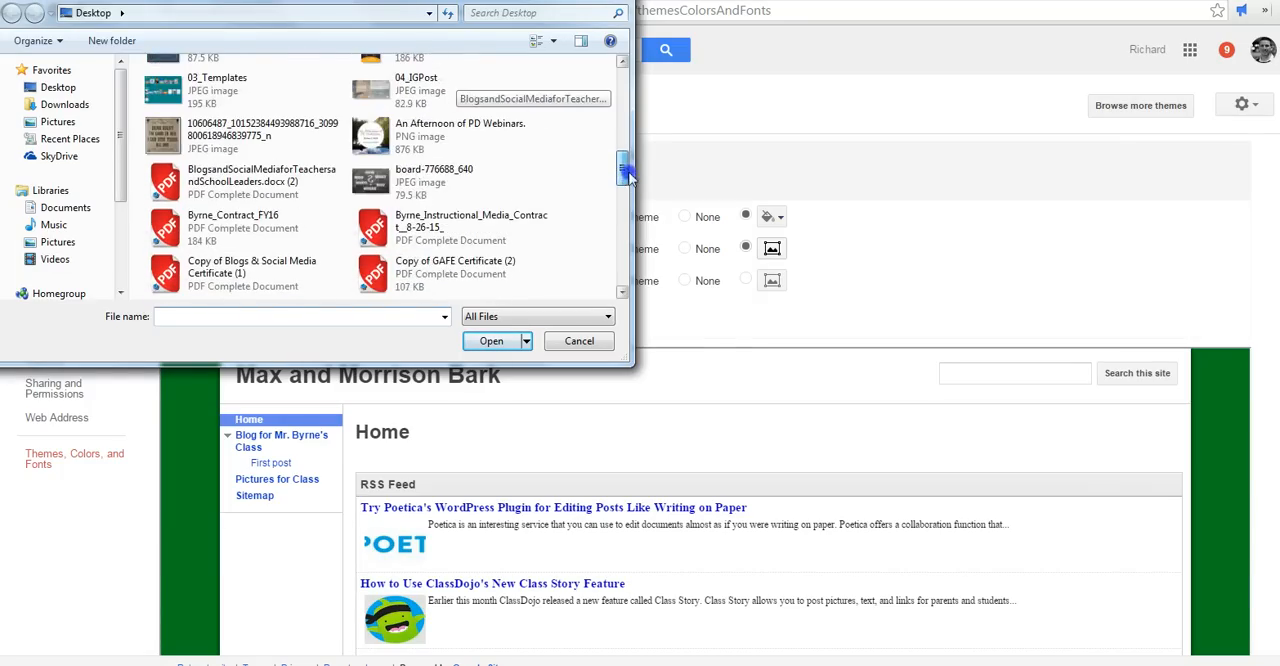
click(491, 341)
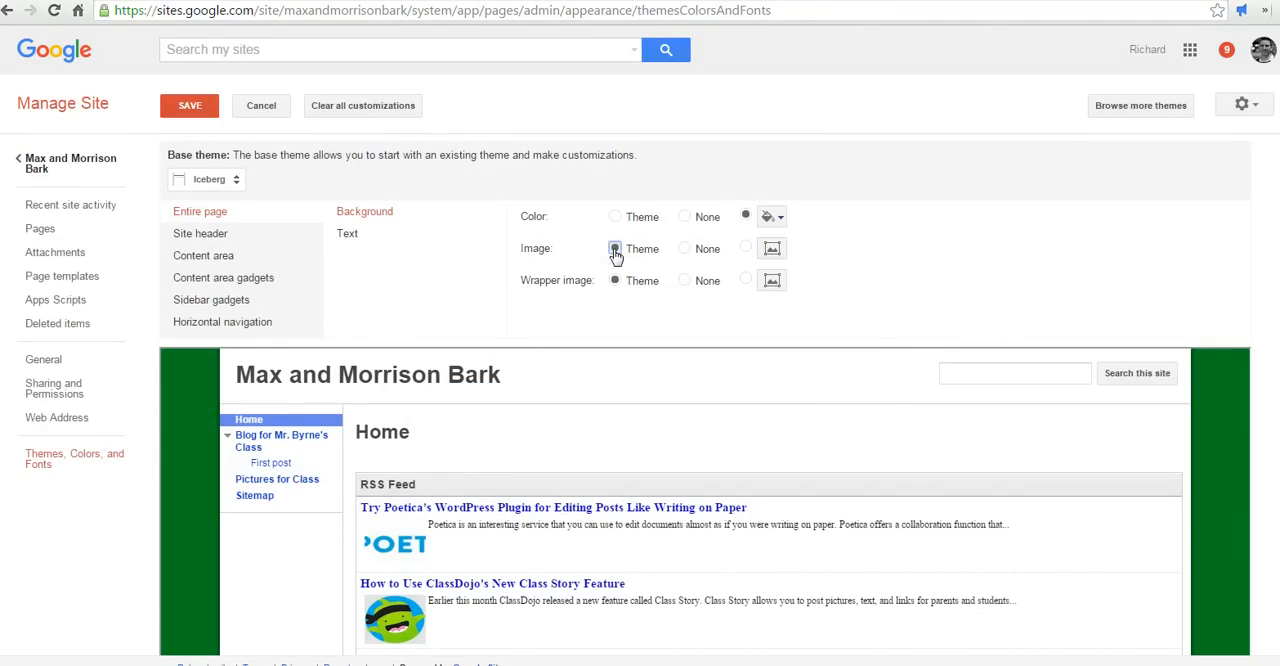
- Set the page background image to Theme and show the entire page Text settings
click(615, 248)
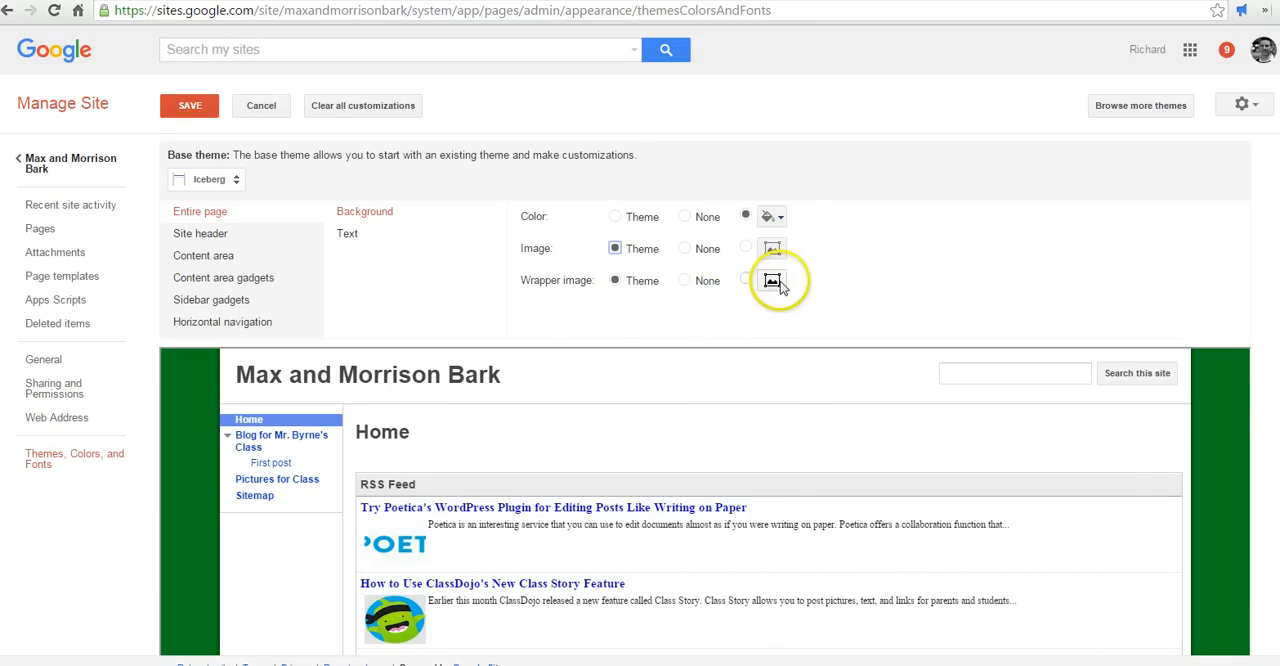
click(347, 233)
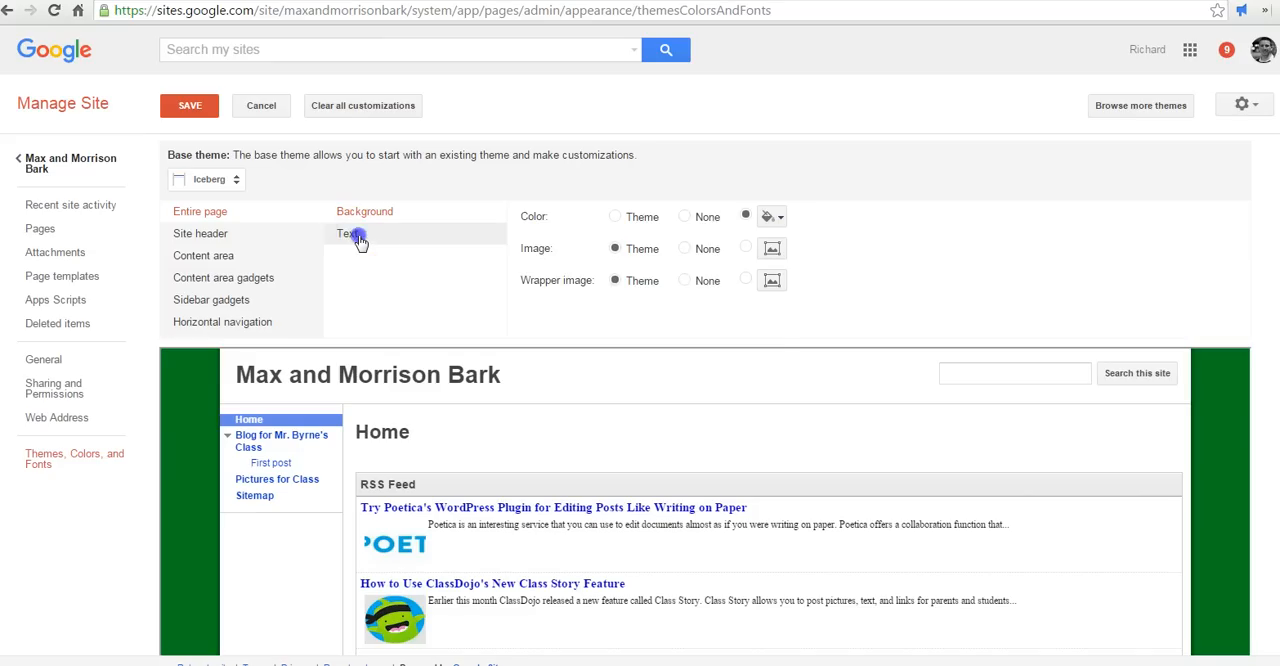
click(347, 233)
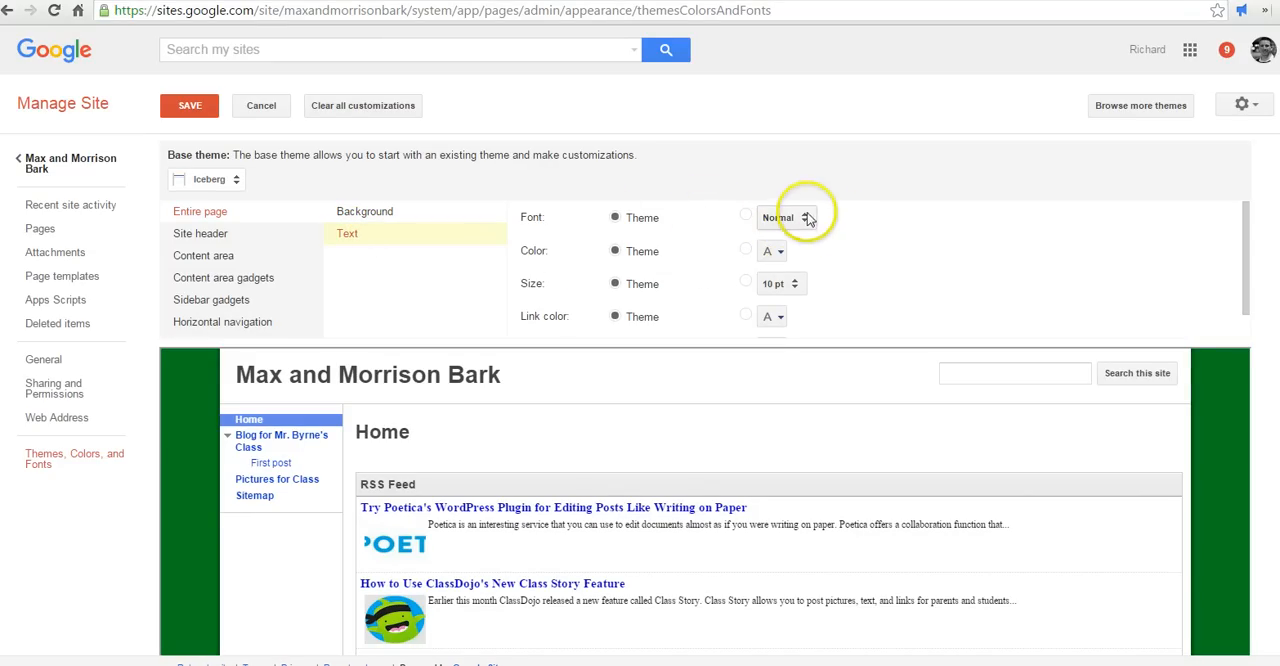
- Choose a custom font and select Hammersmith One for the entire page text
click(745, 214)
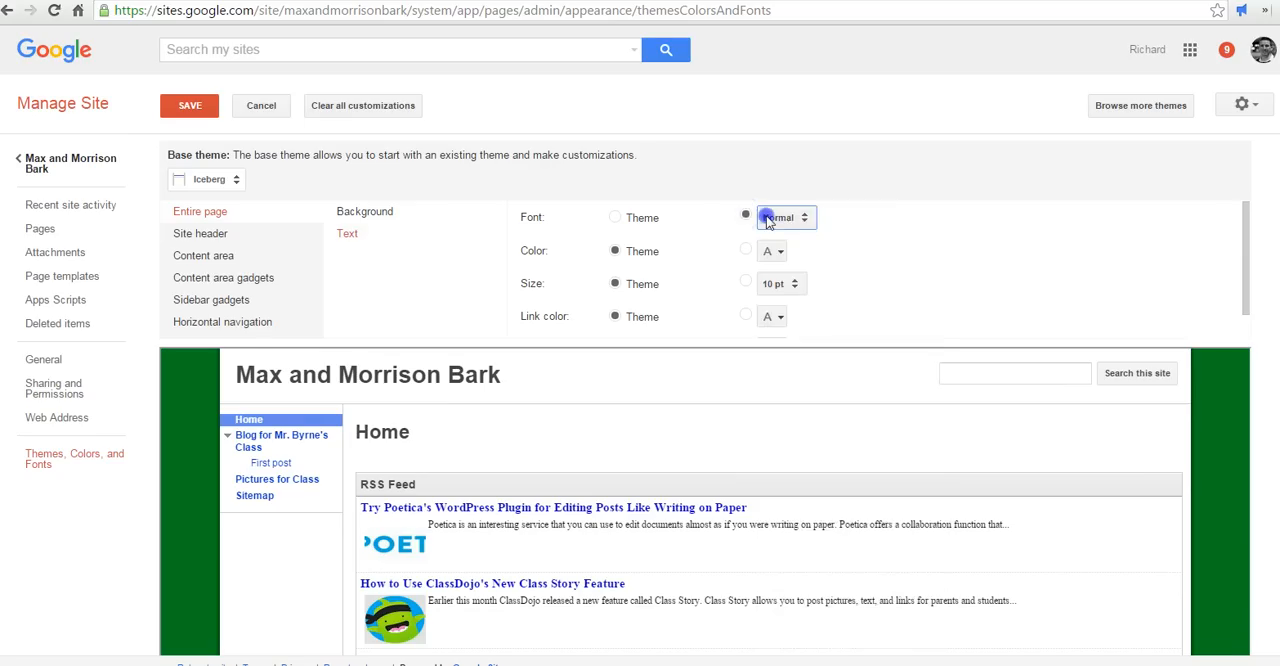
click(785, 217)
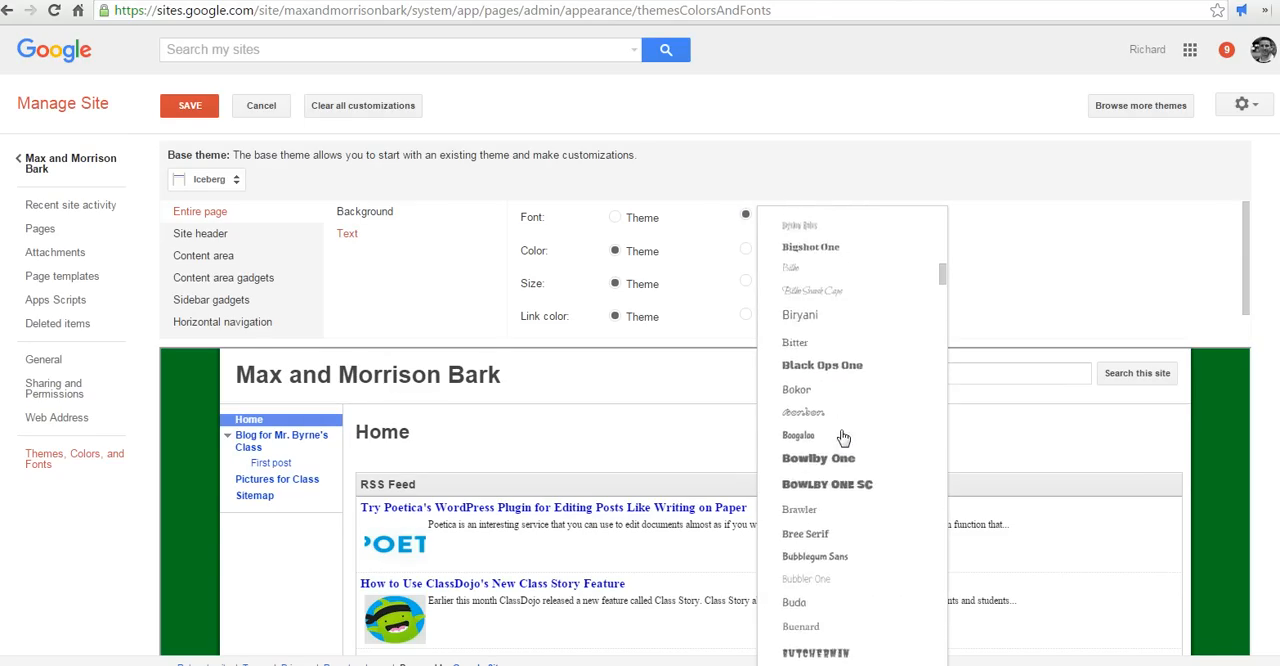
scroll(down, 3)
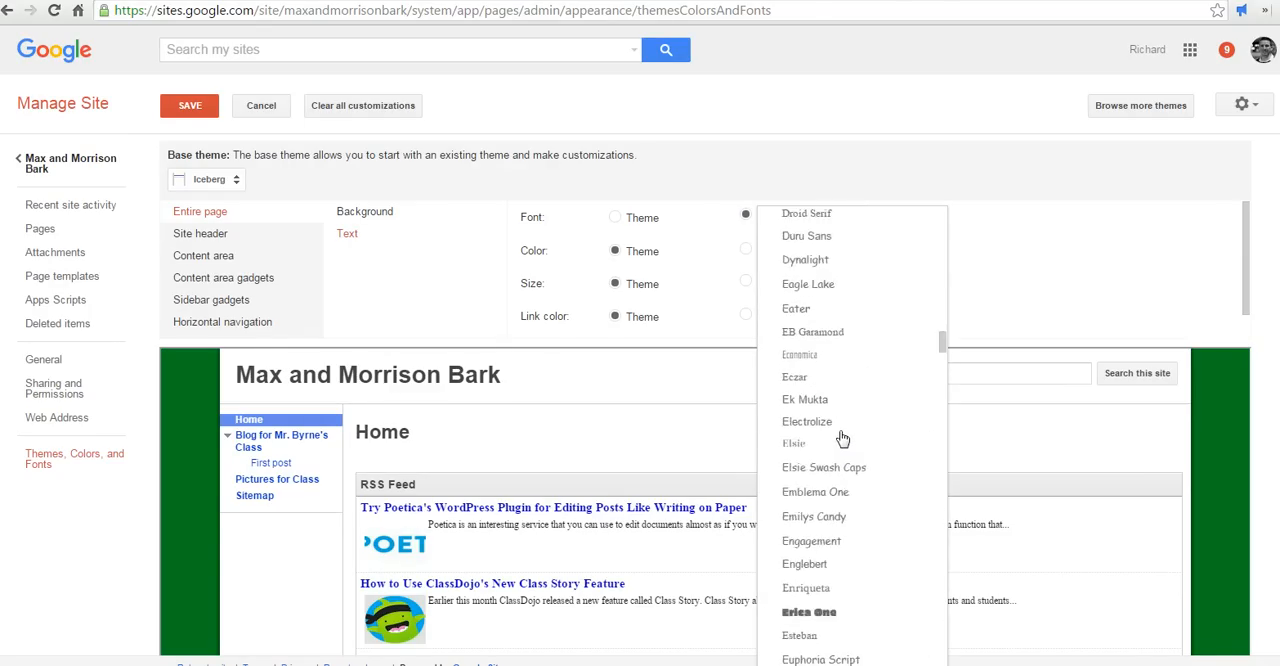
scroll(down, 3)
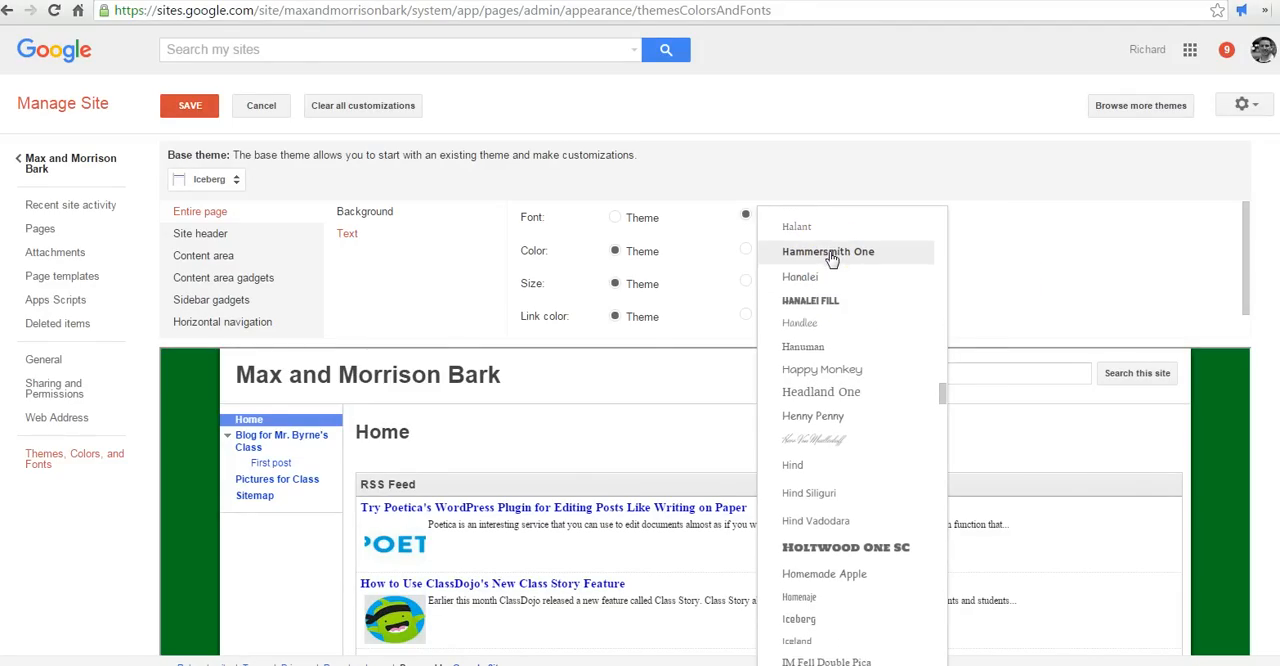
click(827, 251)
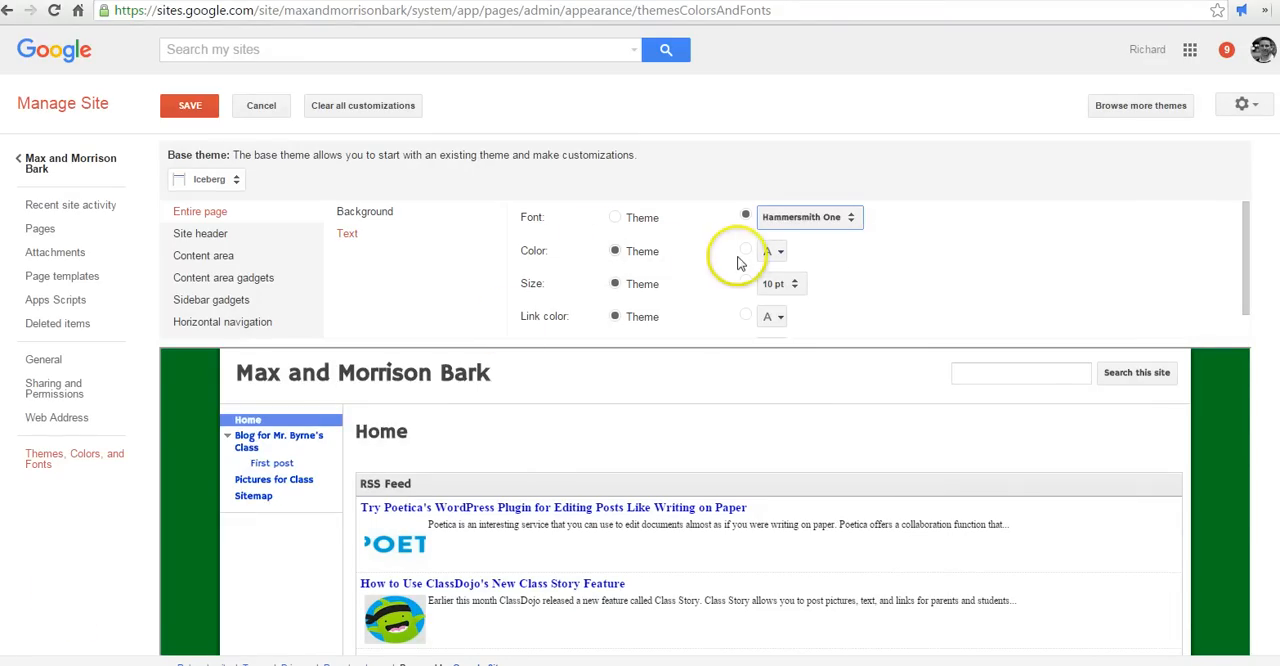
- Set a custom black text color, then select Content area settings
click(771, 251)
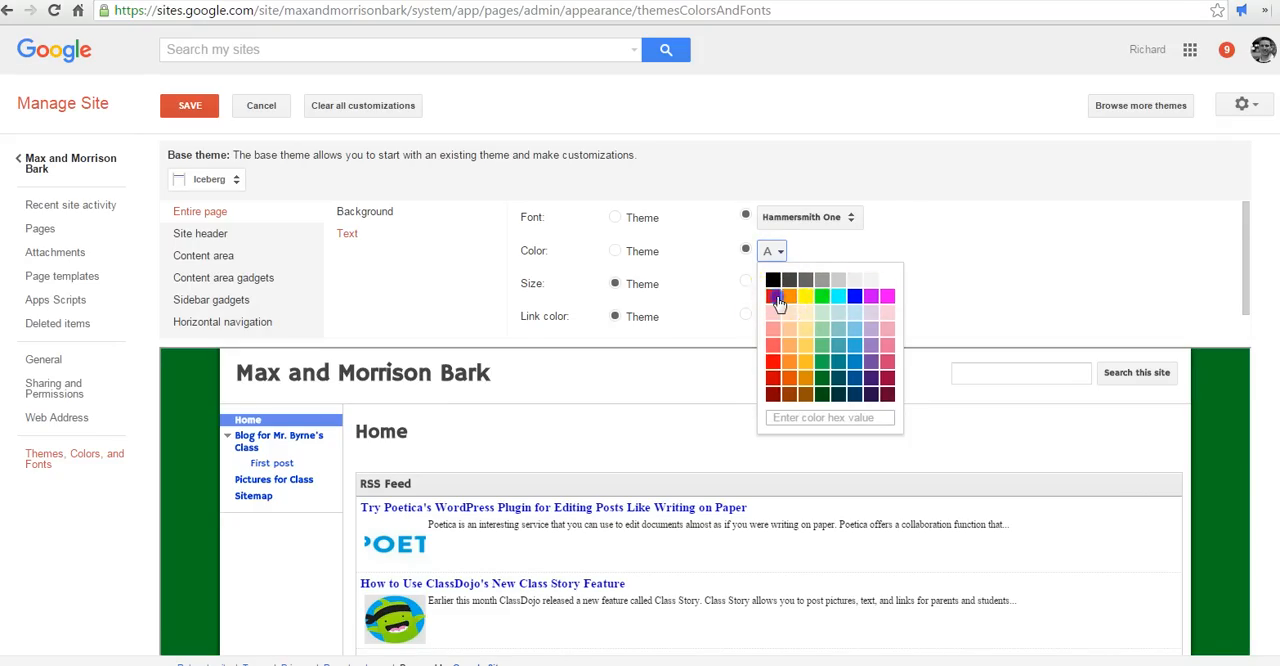
click(780, 296)
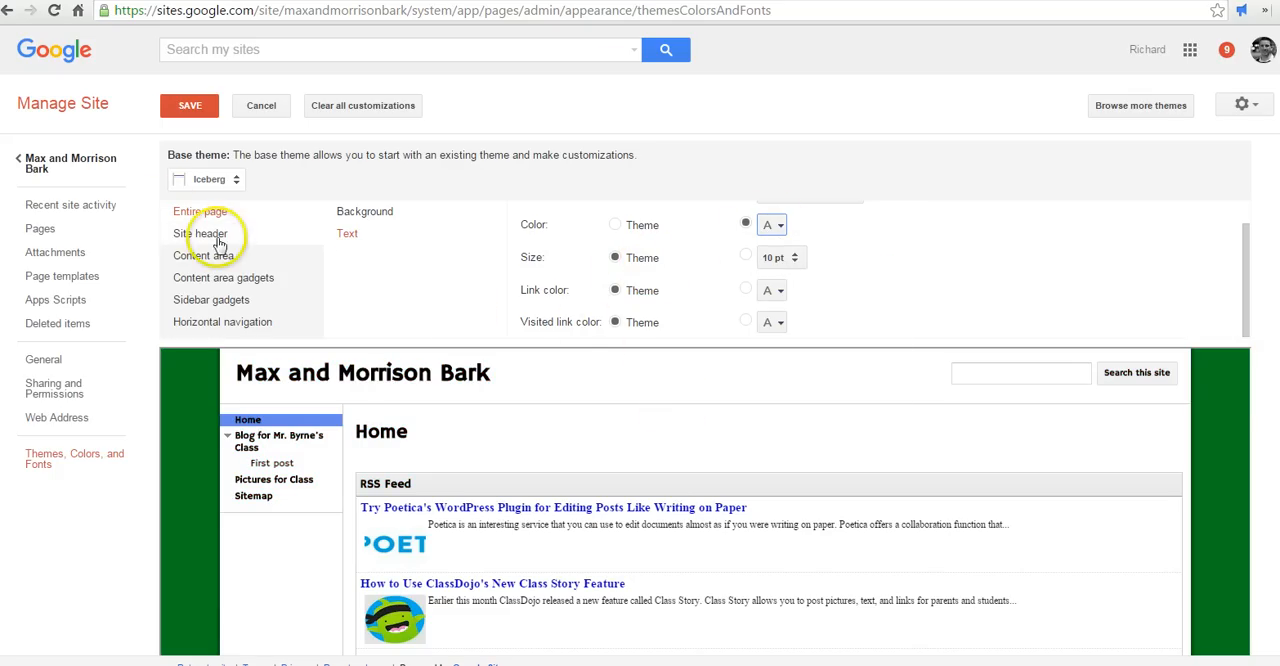
click(203, 255)
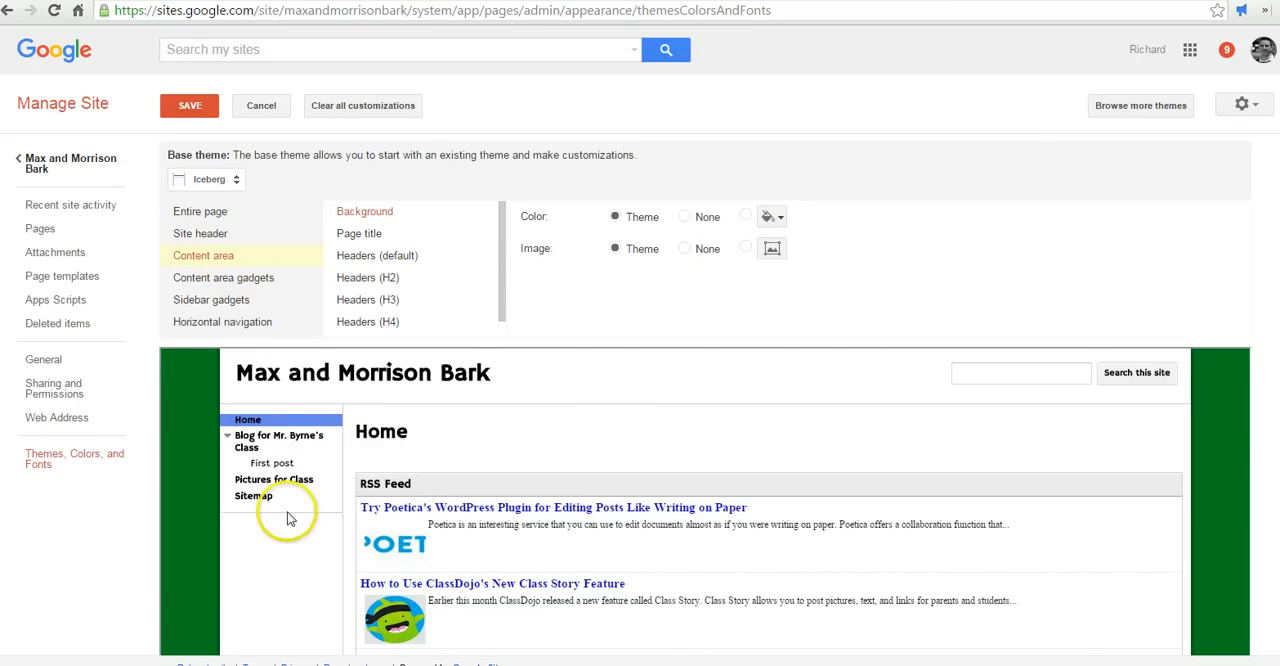
- Make the content area background light blue, check sidebar and navigation settings, and save
click(770, 216)
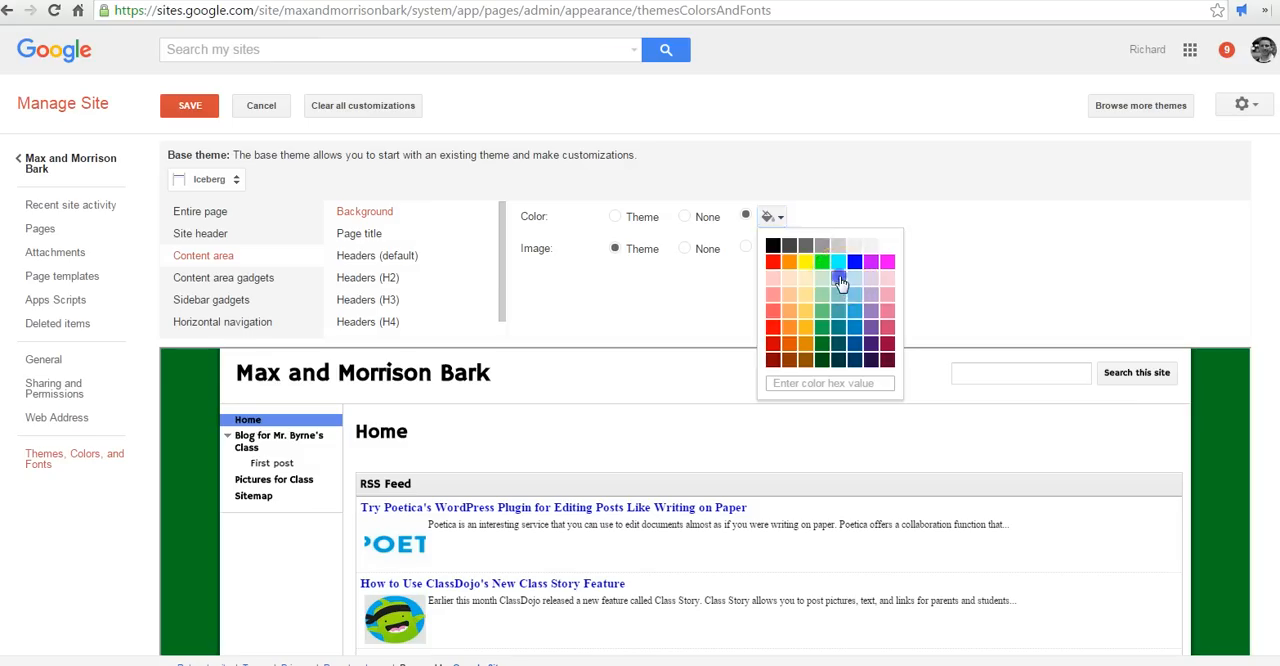
click(838, 280)
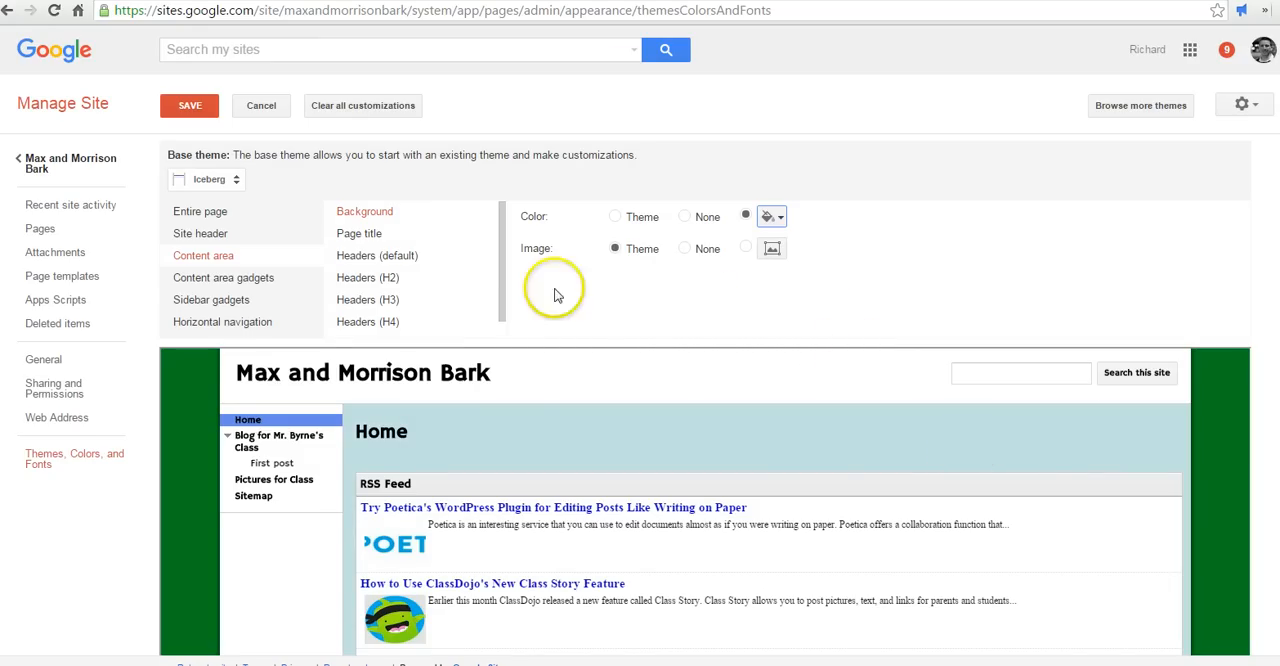
click(211, 300)
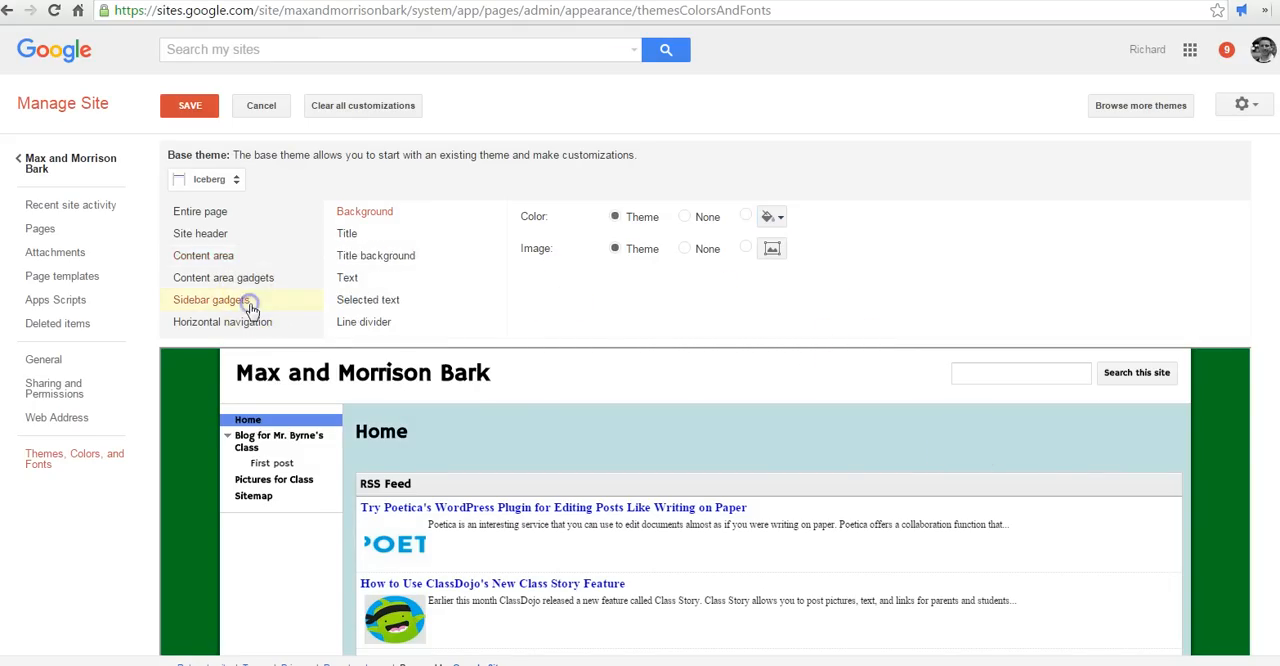
click(222, 321)
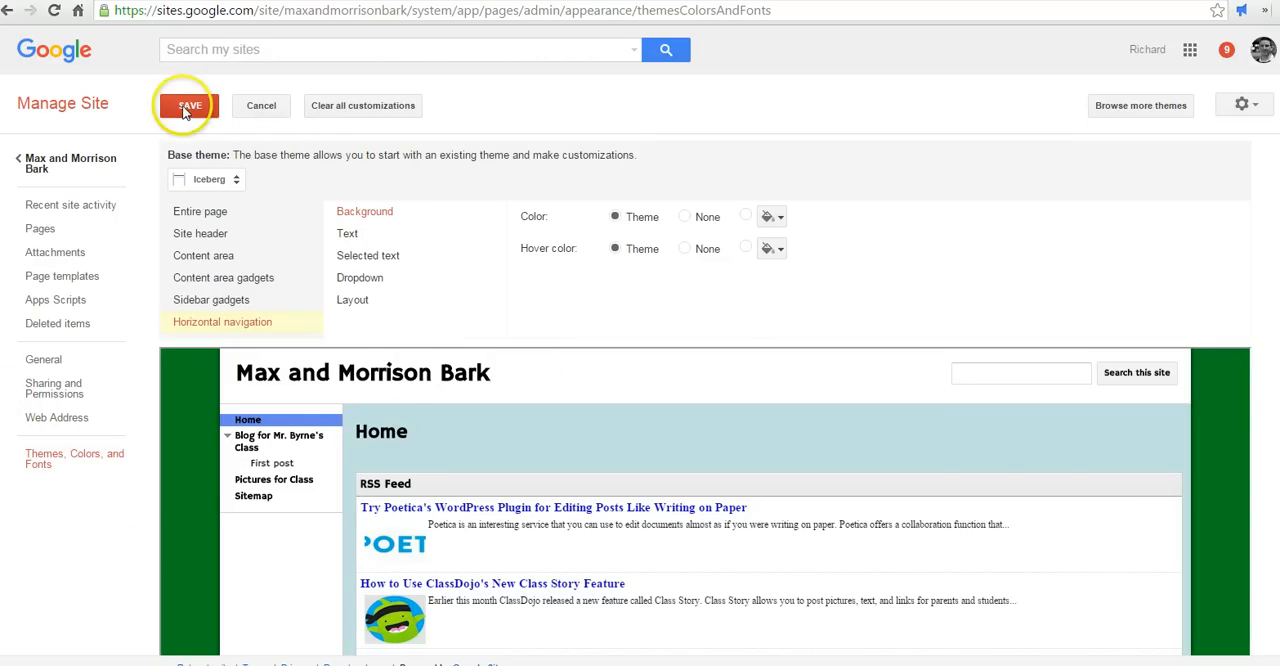
click(189, 105)
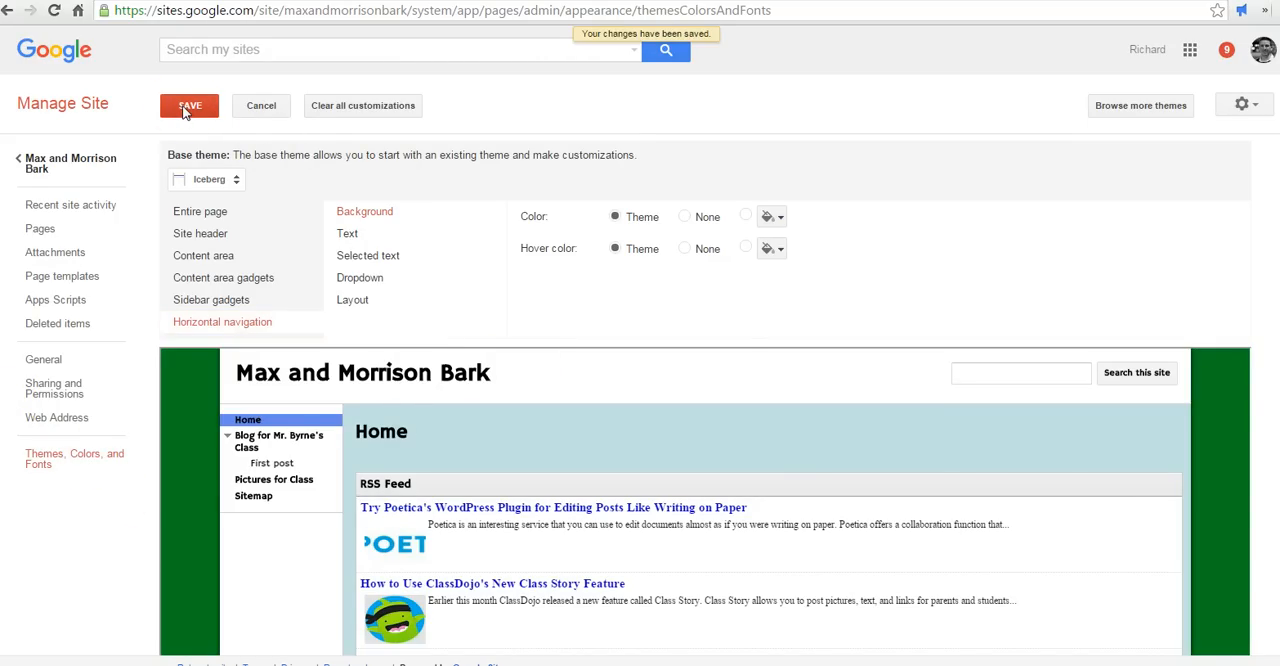
mouse_move(50, 252)
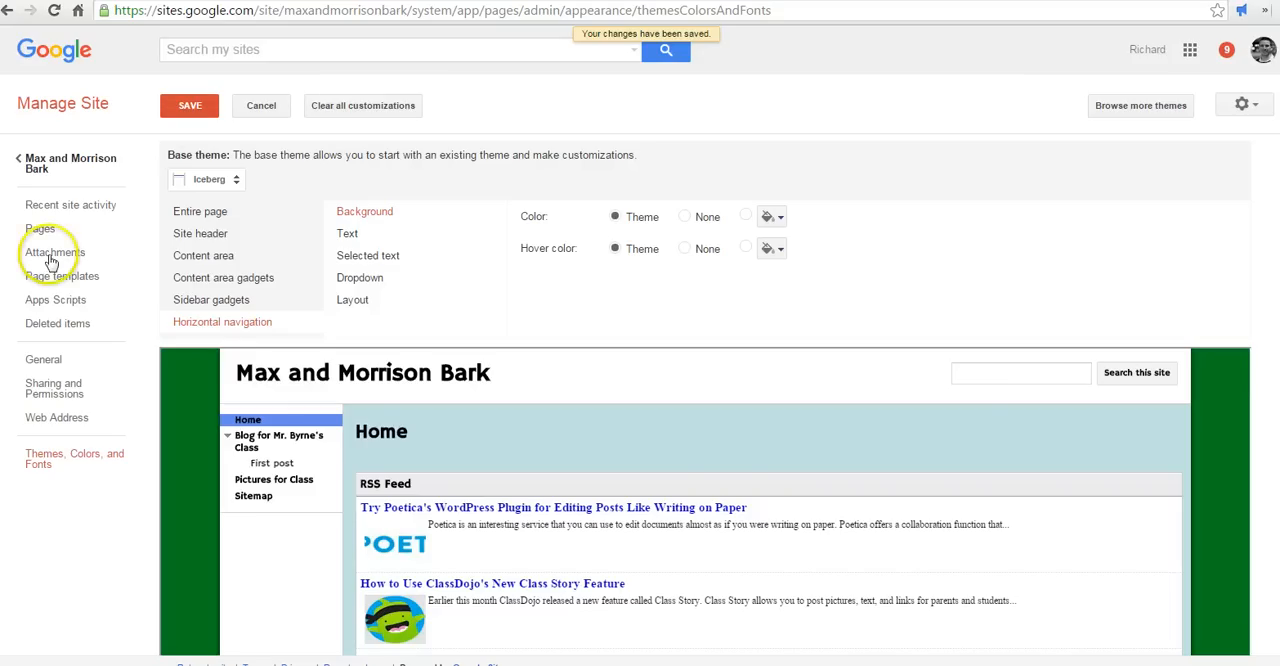
click(70, 163)
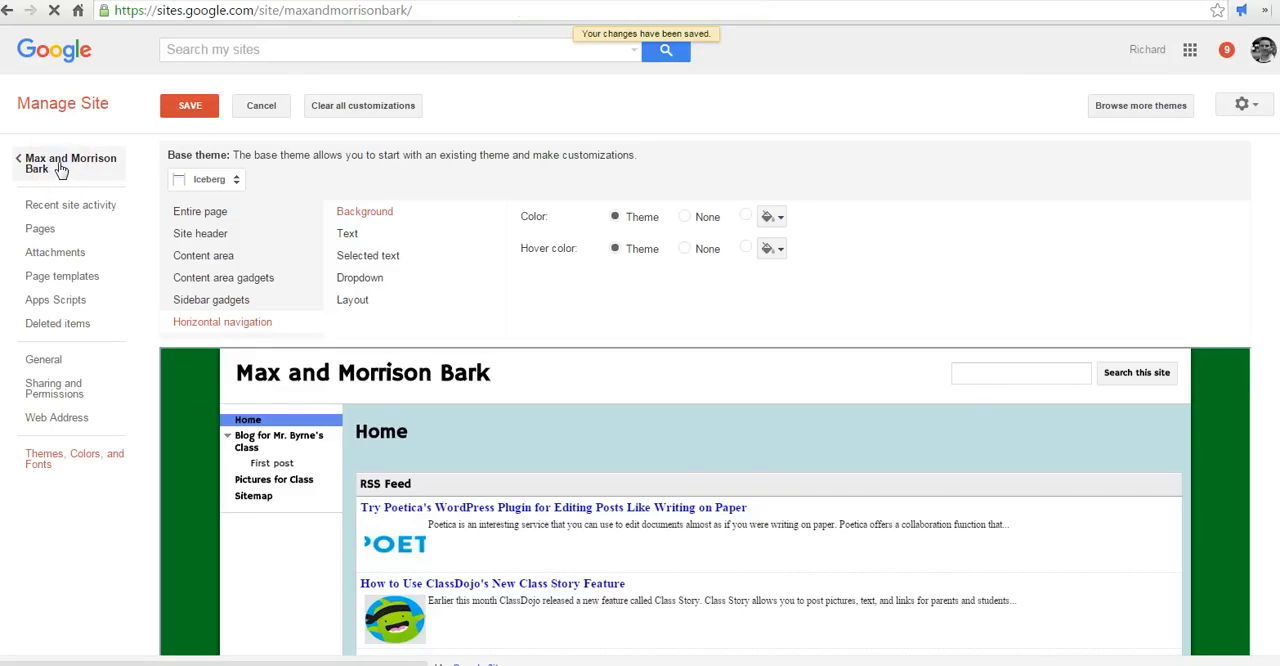
- Open the gear More actions menu on the restyled Max and Morrison Bark home page
click(189, 105)
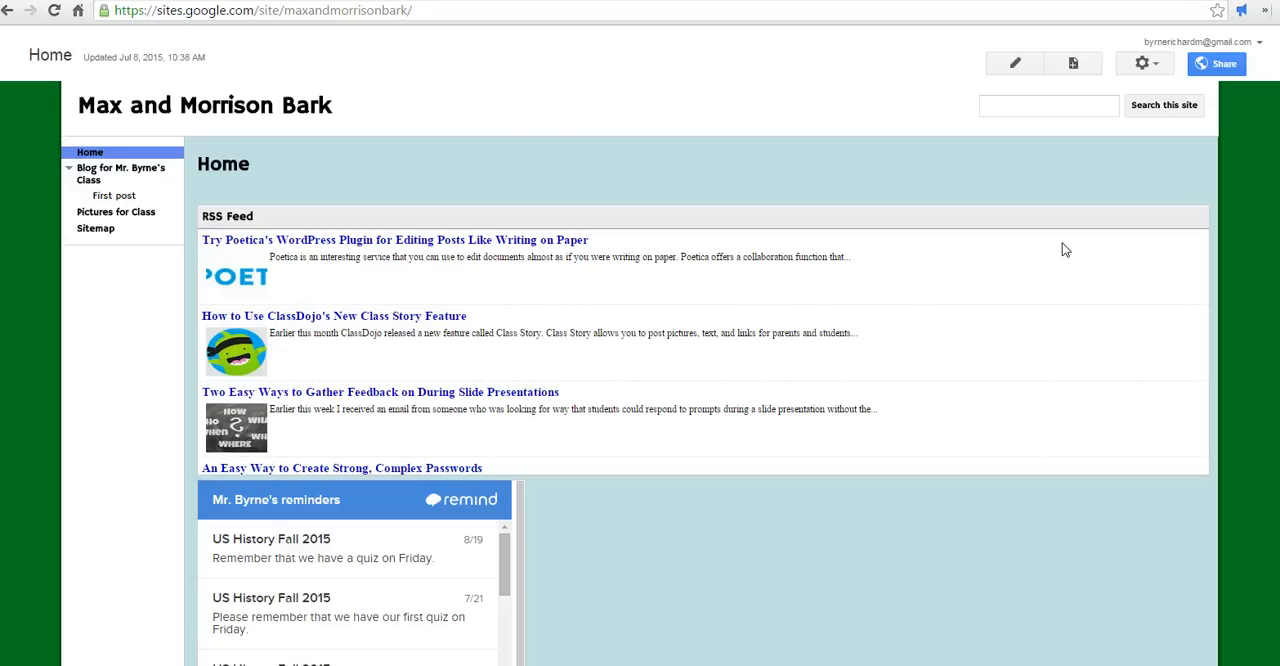
click(1161, 63)
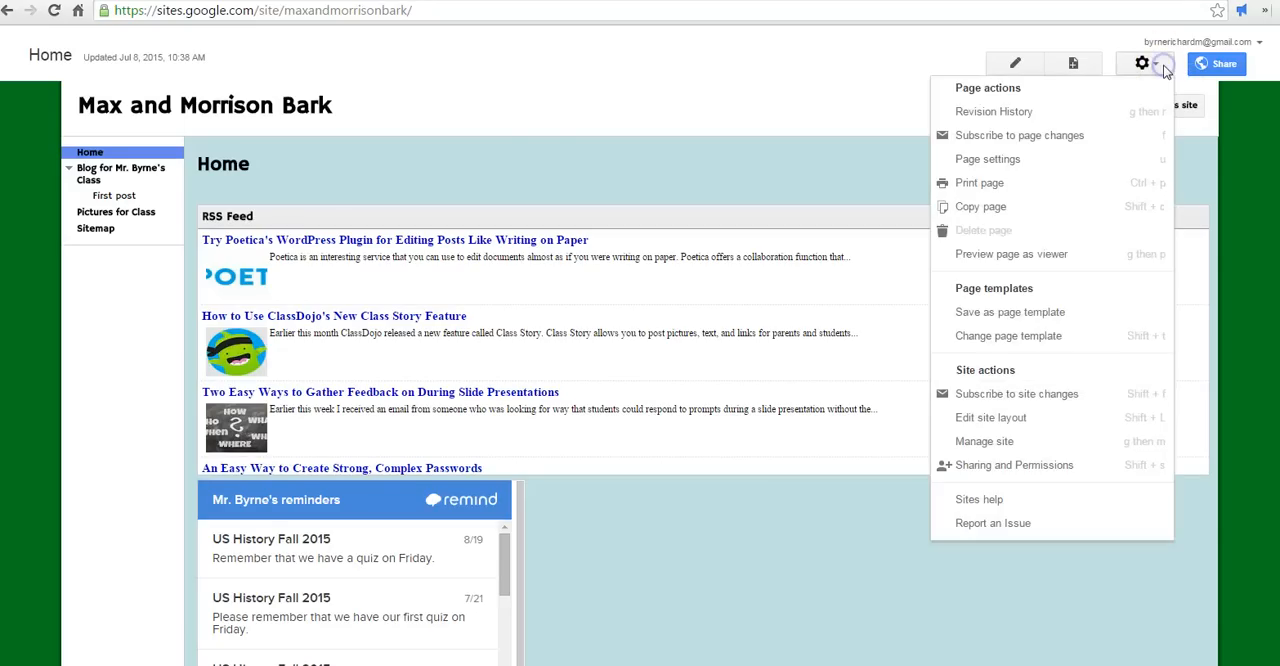